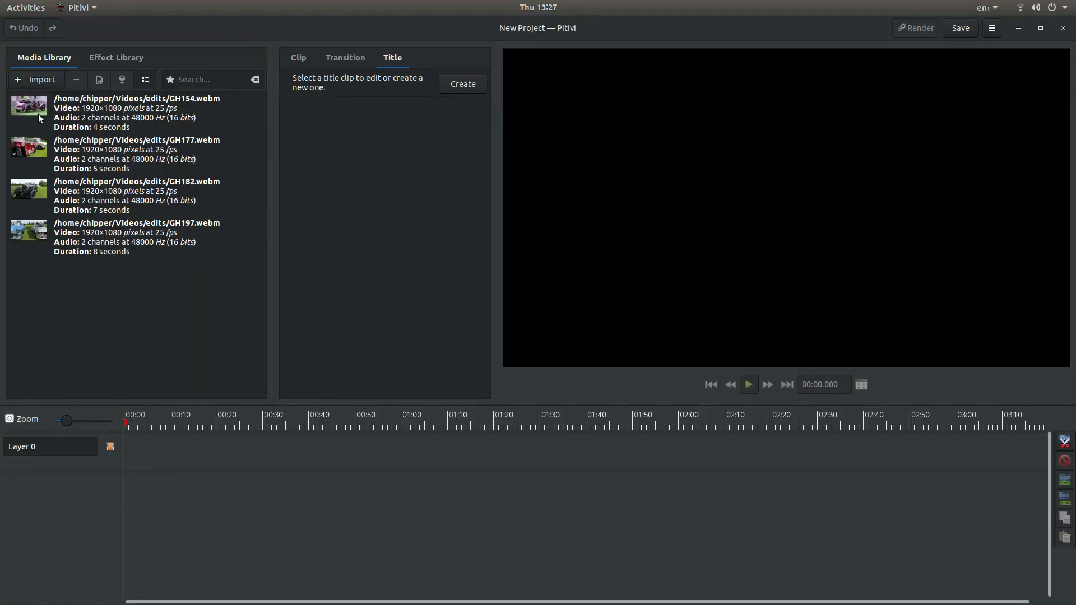
mouse_move(96, 117)
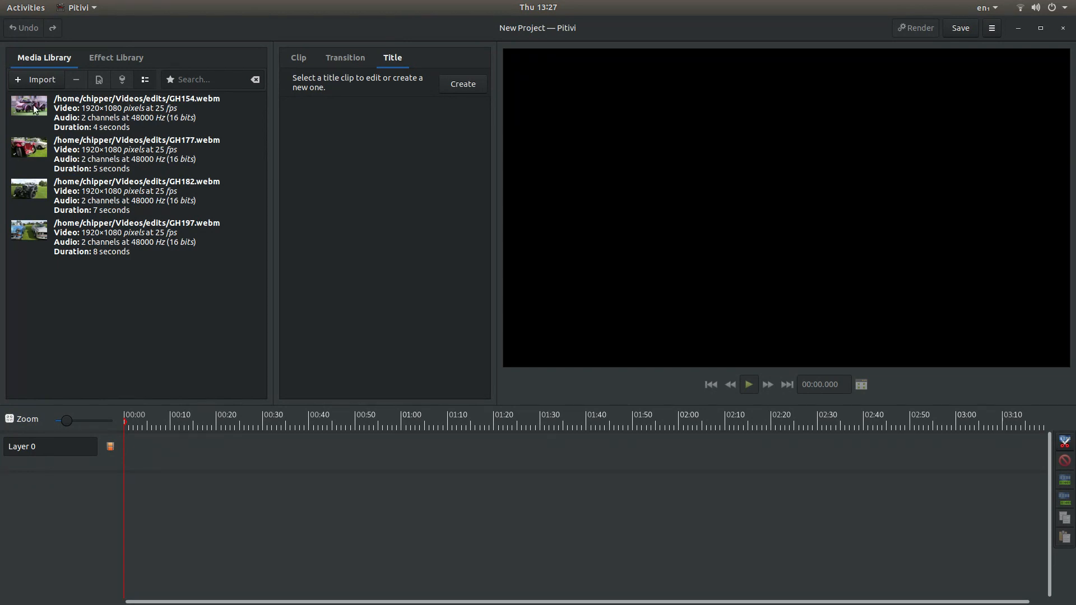
Drop GH154.webm onto Layer 0 at 00:00 and zoom the timeline in on it.
drag(29, 109, 175, 458)
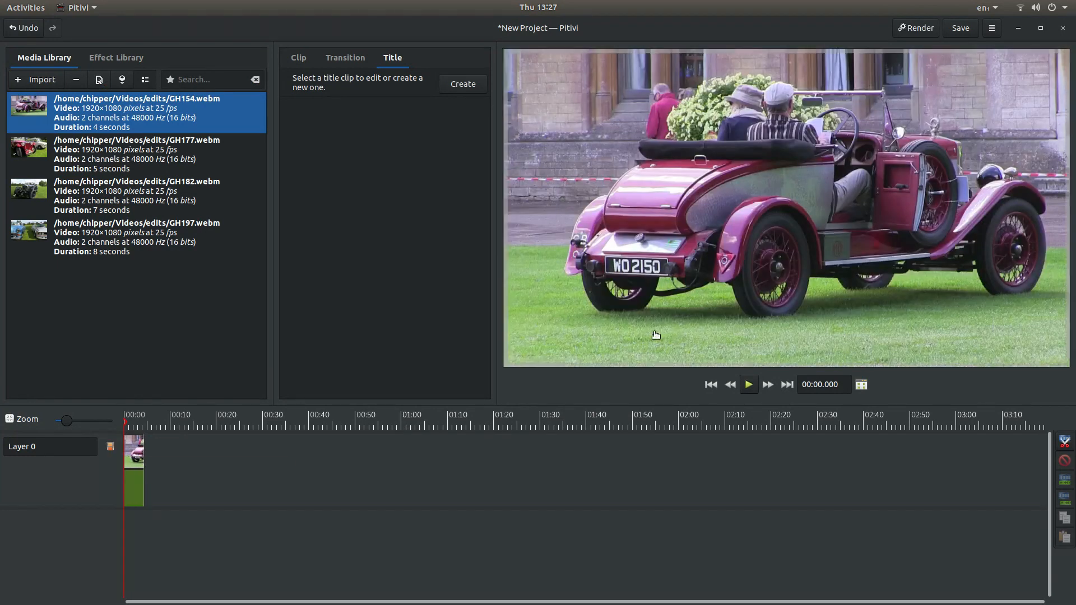
mouse_move(710, 384)
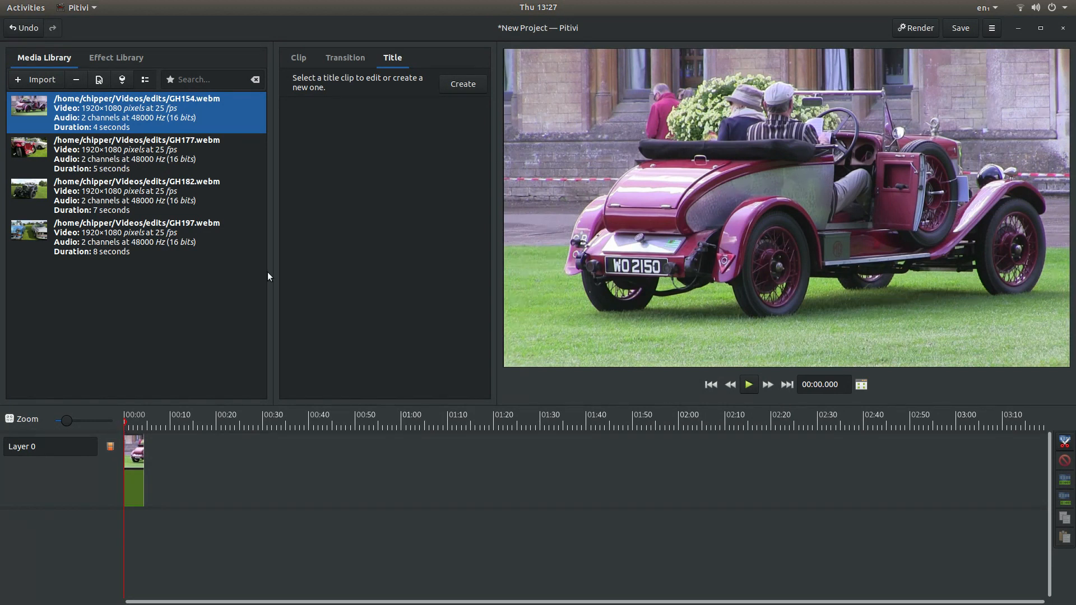
drag(66, 420, 61, 421)
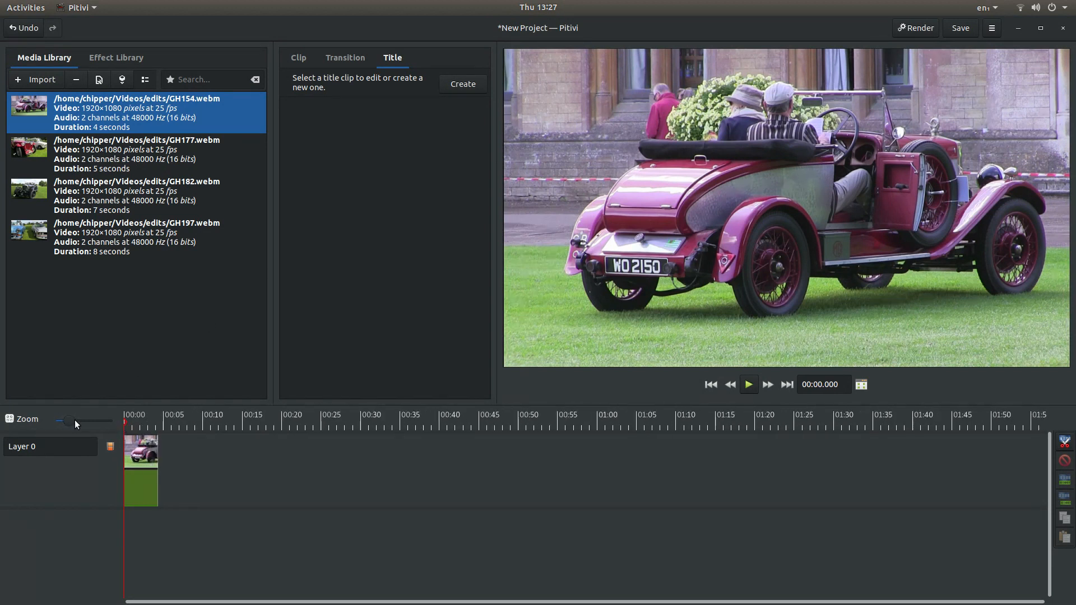
drag(65, 420, 88, 420)
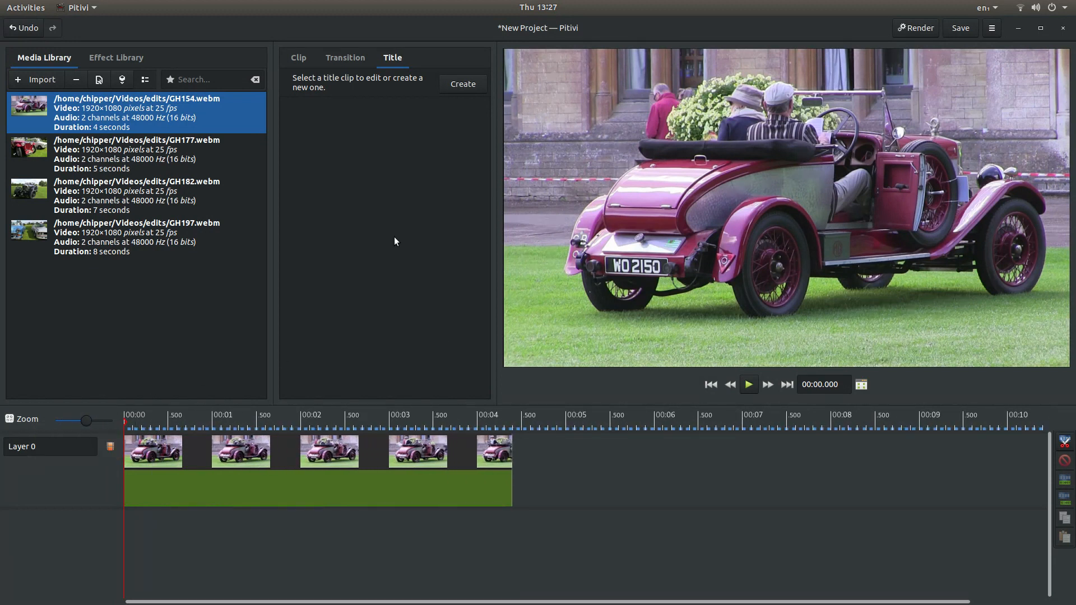
mouse_move(415, 236)
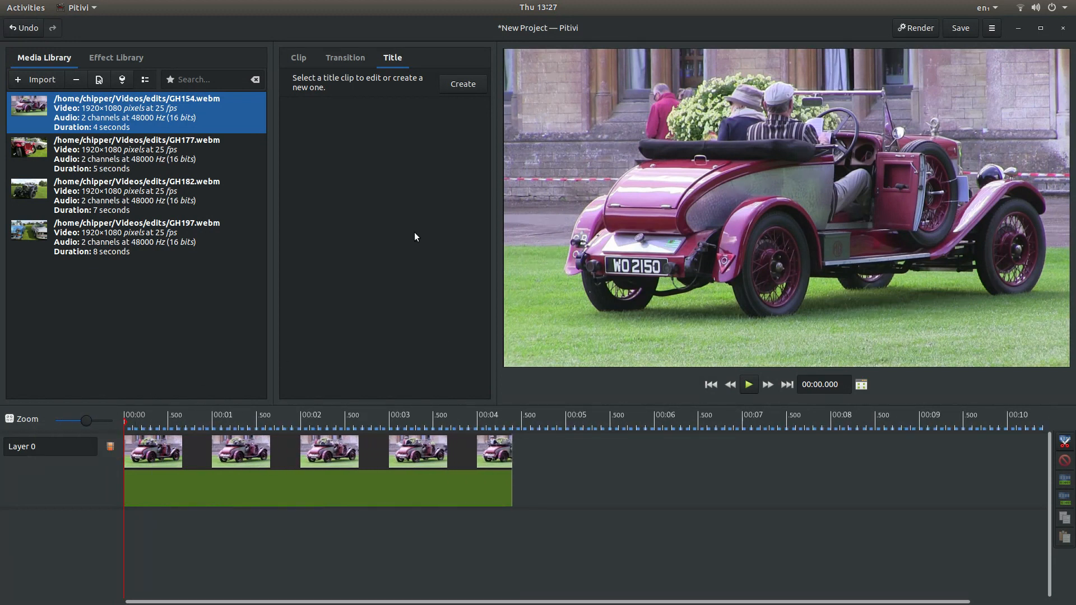
mouse_move(317, 456)
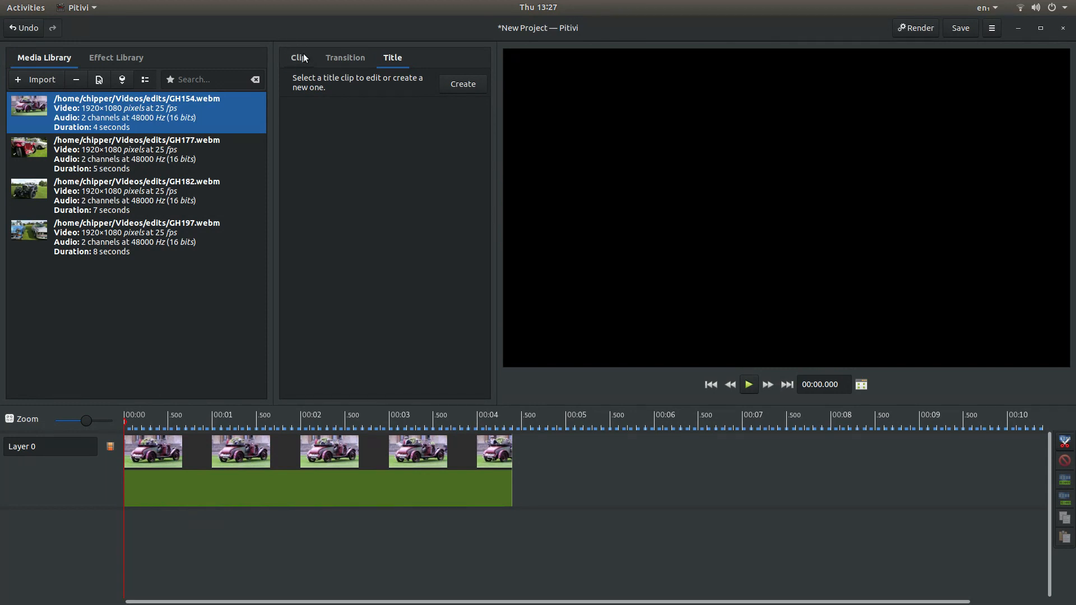
mouse_move(315, 62)
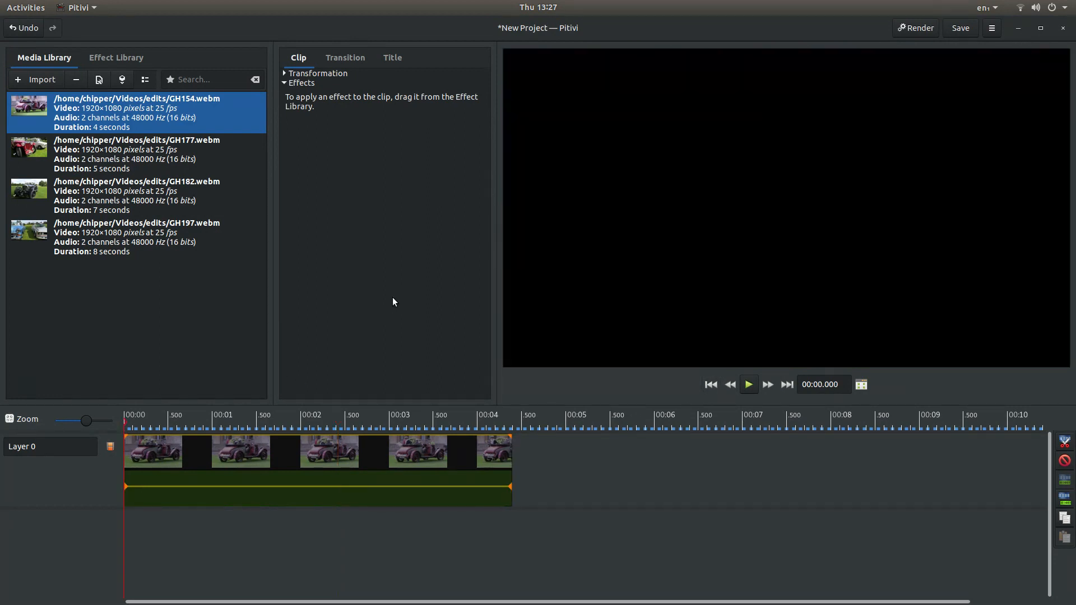
mouse_move(352, 75)
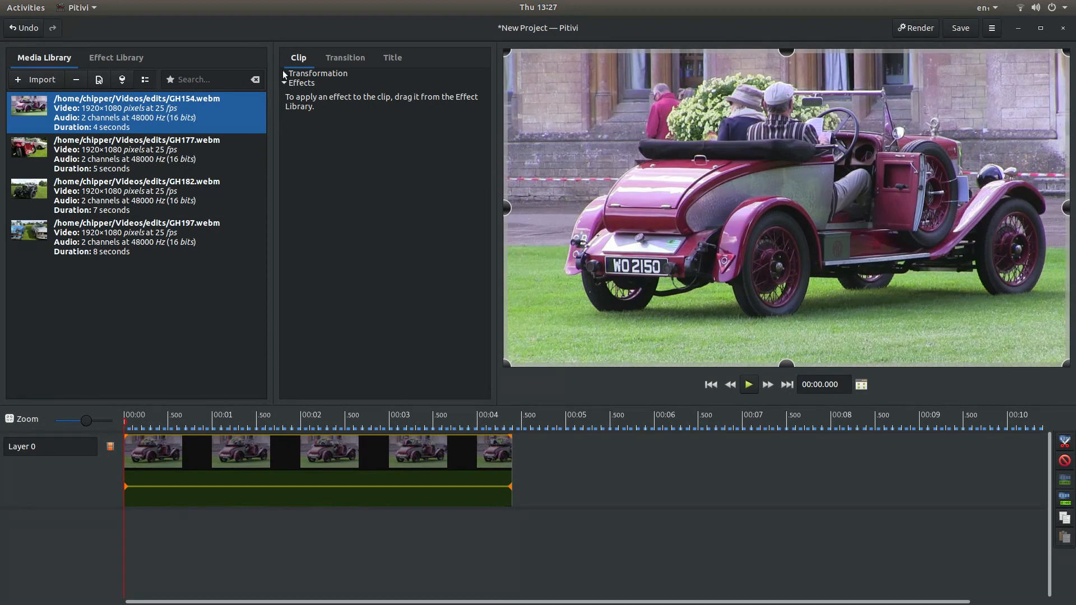
Expand the GH154 clip's Transformation settings showing X, Y, Width and Height.
click(284, 74)
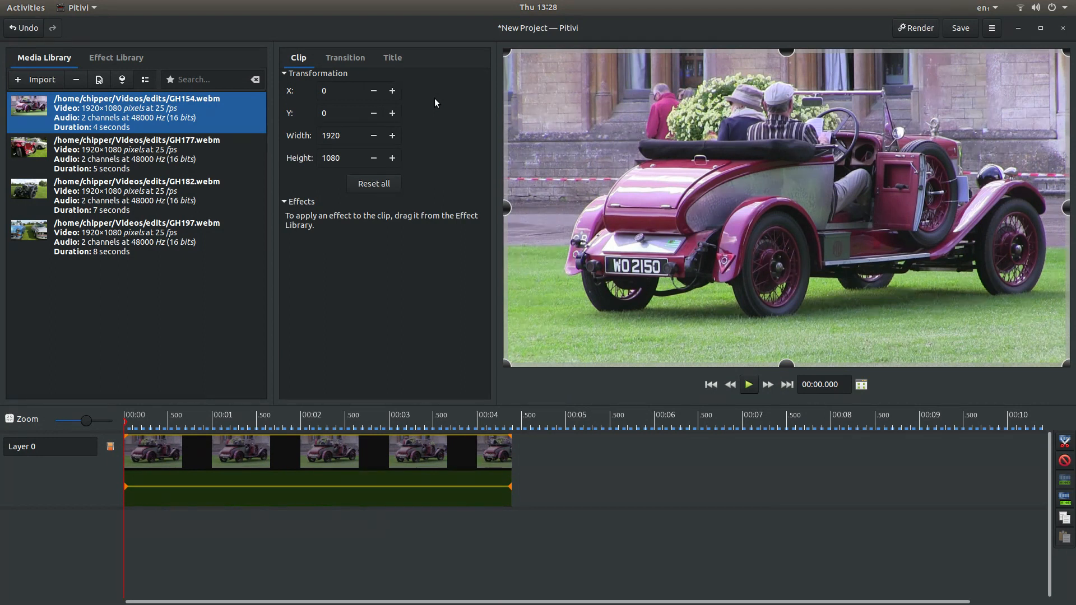
mouse_move(562, 152)
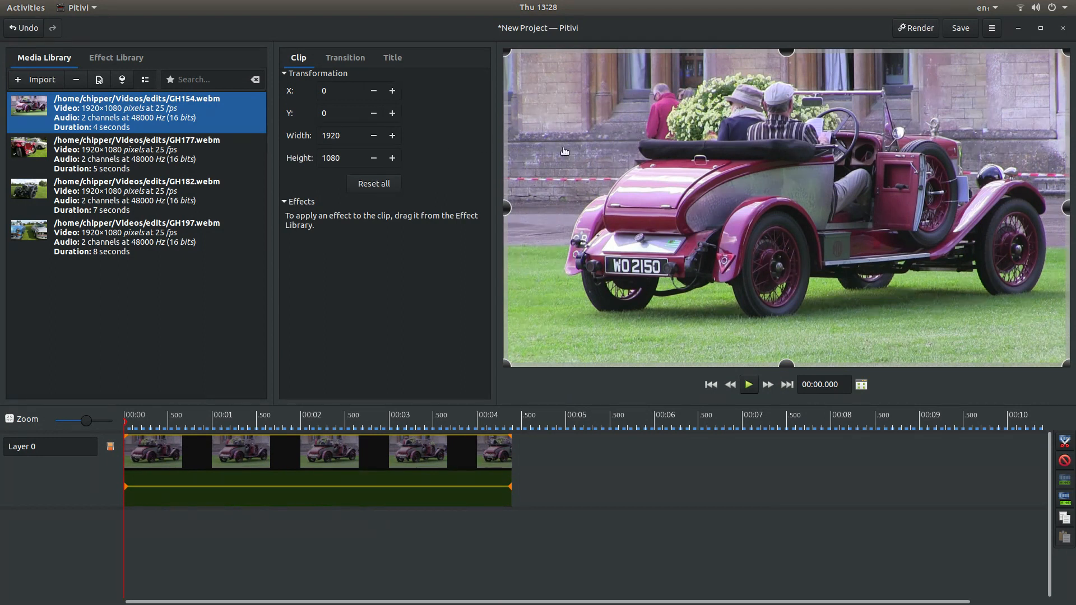
mouse_move(501, 208)
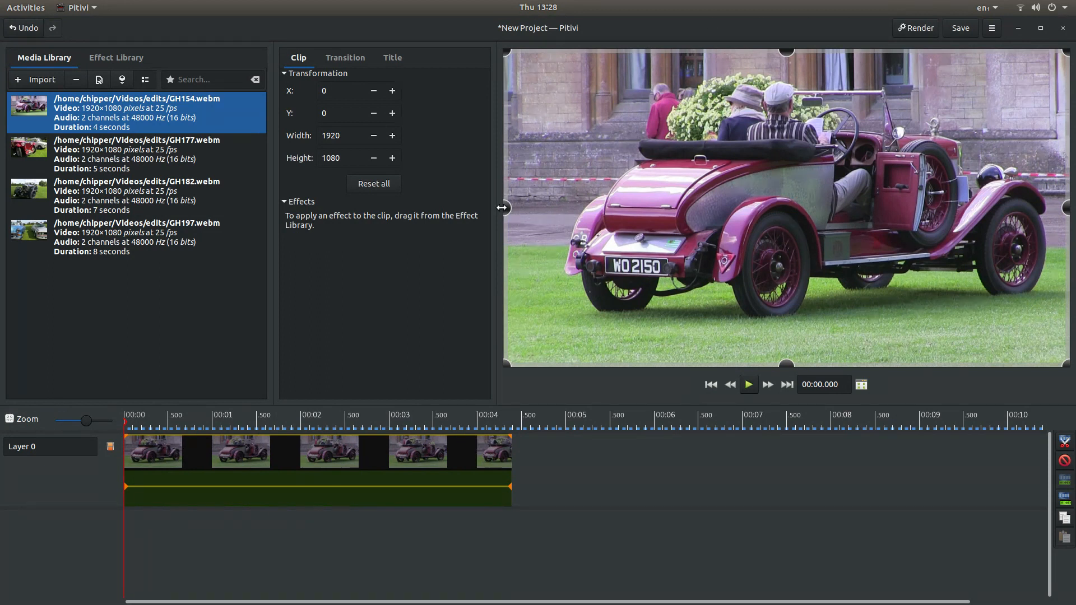
mouse_move(514, 215)
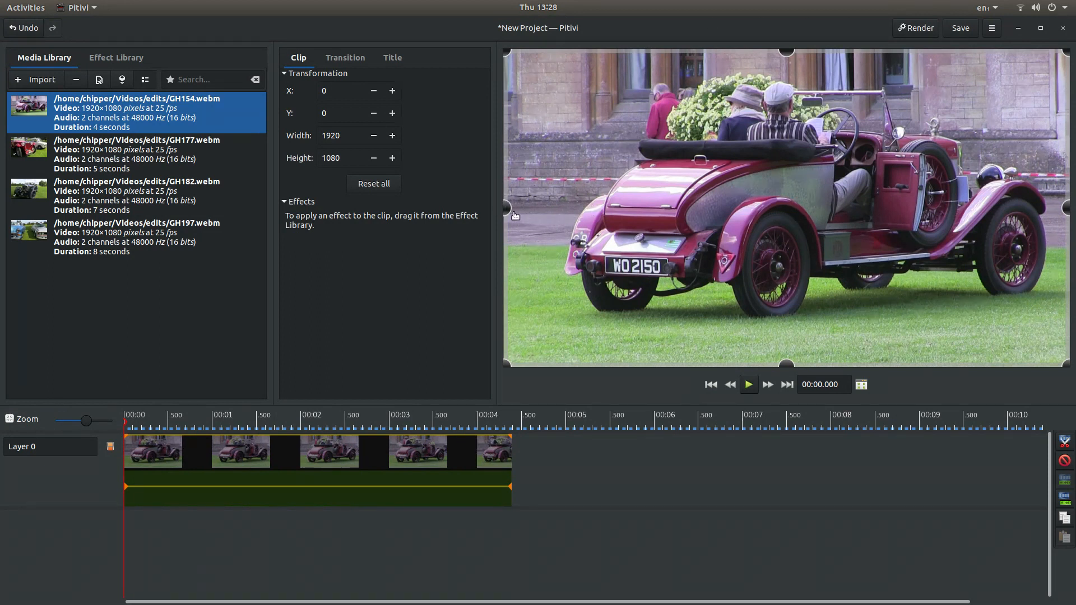
mouse_move(1013, 90)
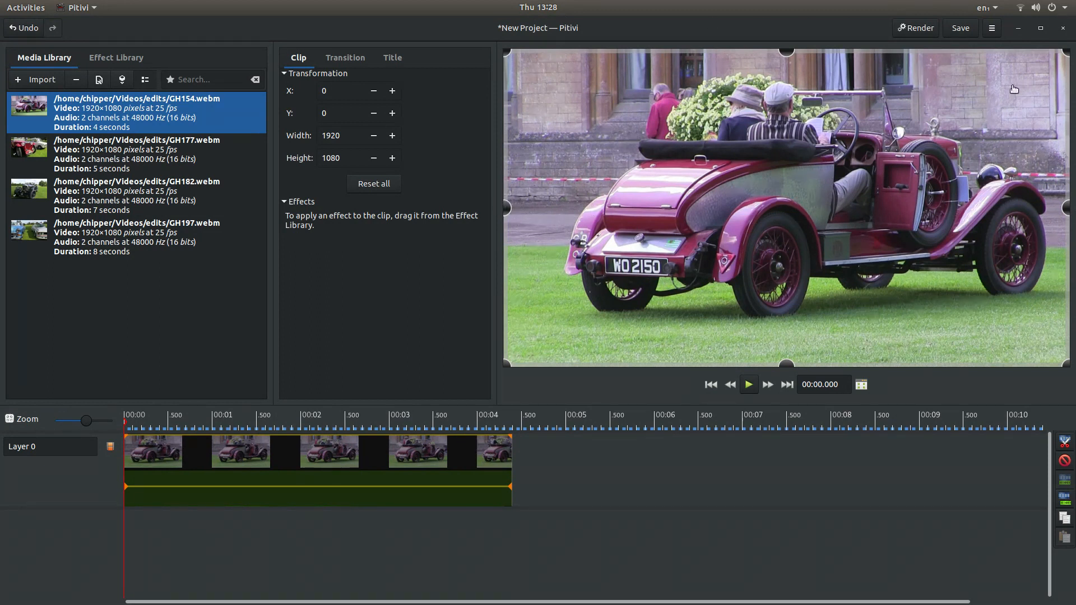
mouse_move(610, 132)
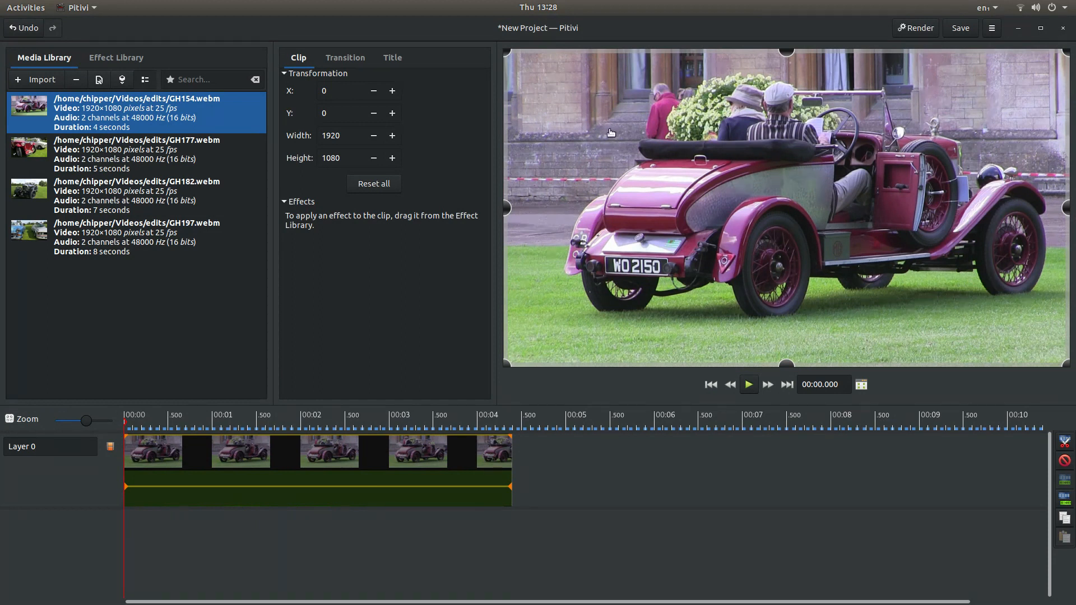
mouse_move(615, 105)
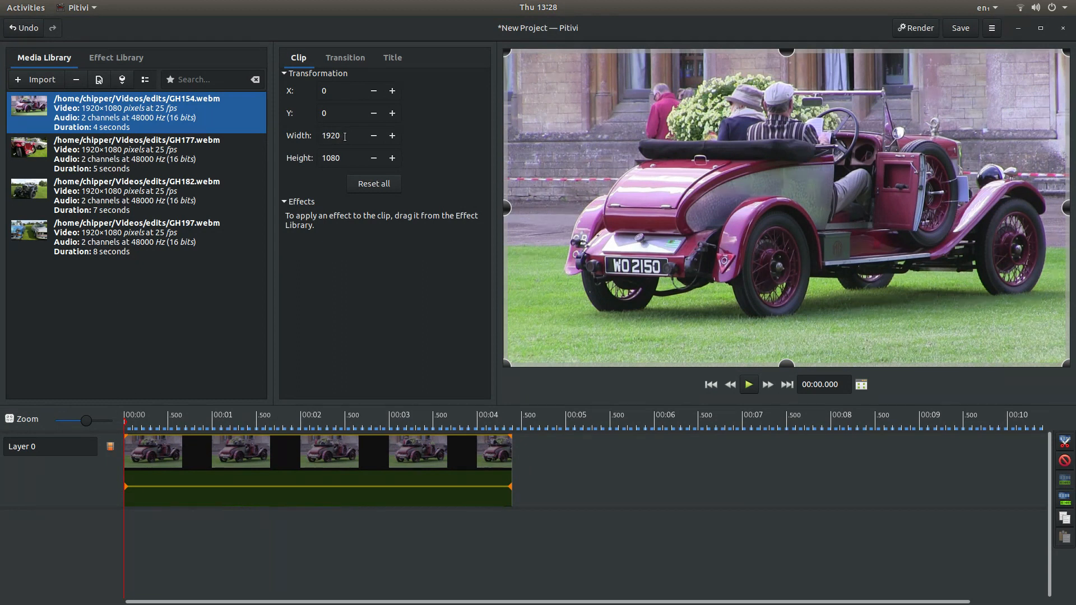
Set the GH154 clip's Width to 960 and Height to 540.
click(343, 135)
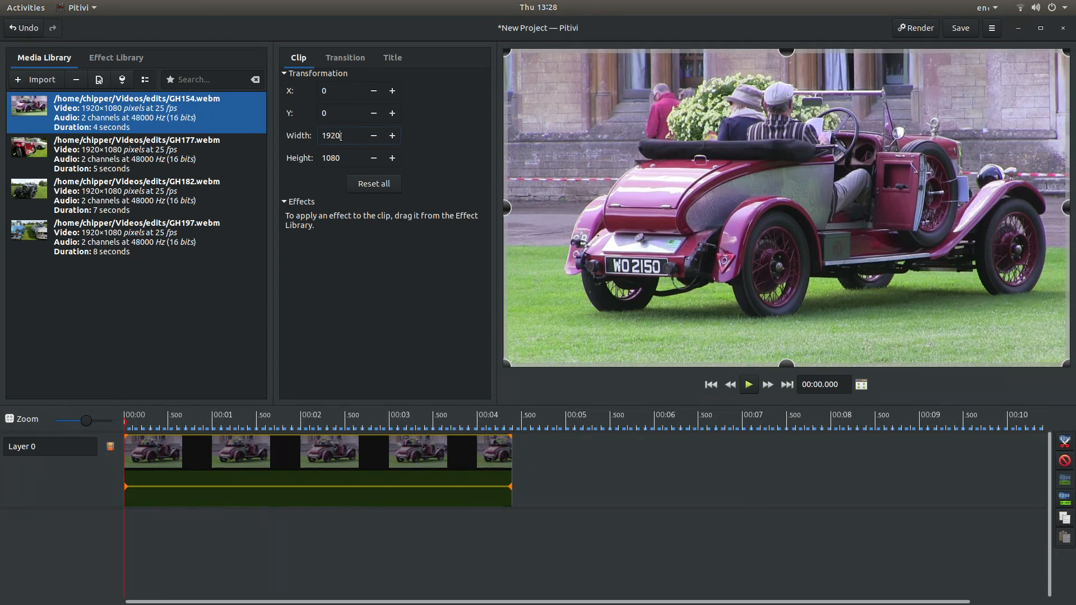
triple_click(340, 136)
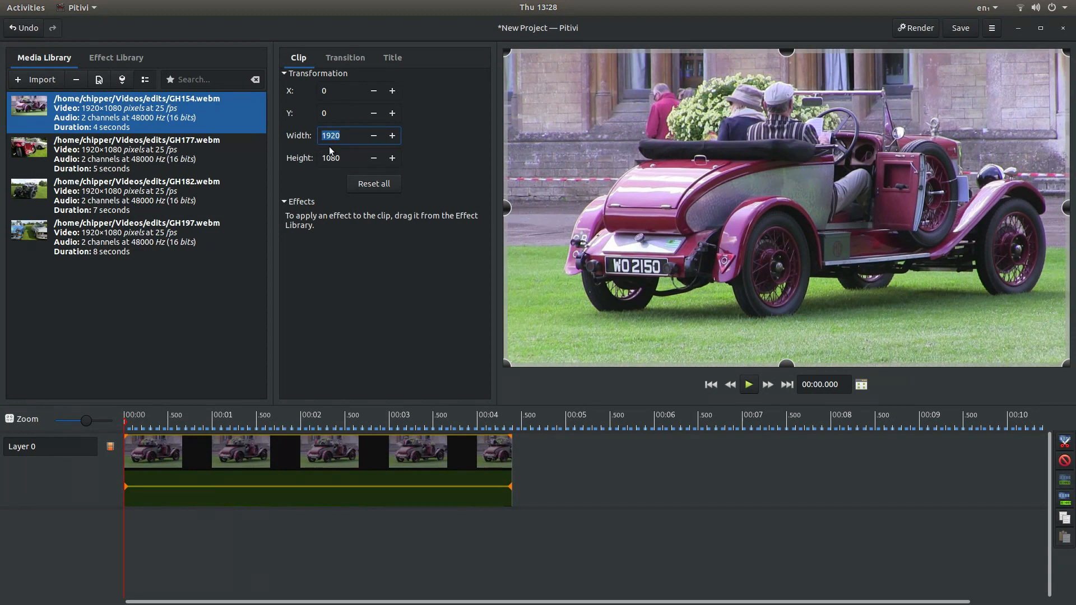
text(960)
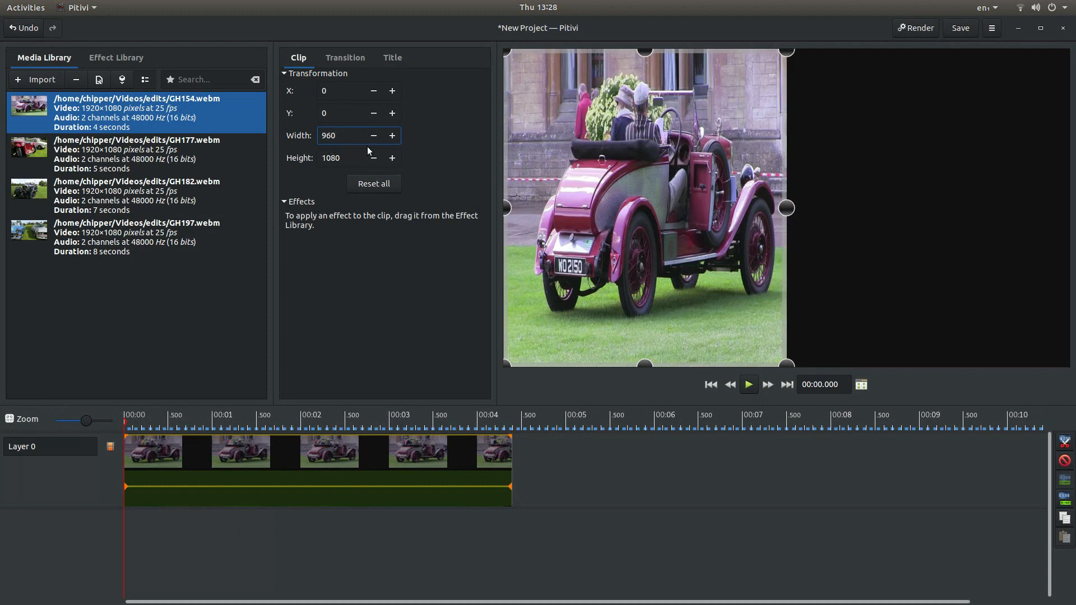
click(350, 136)
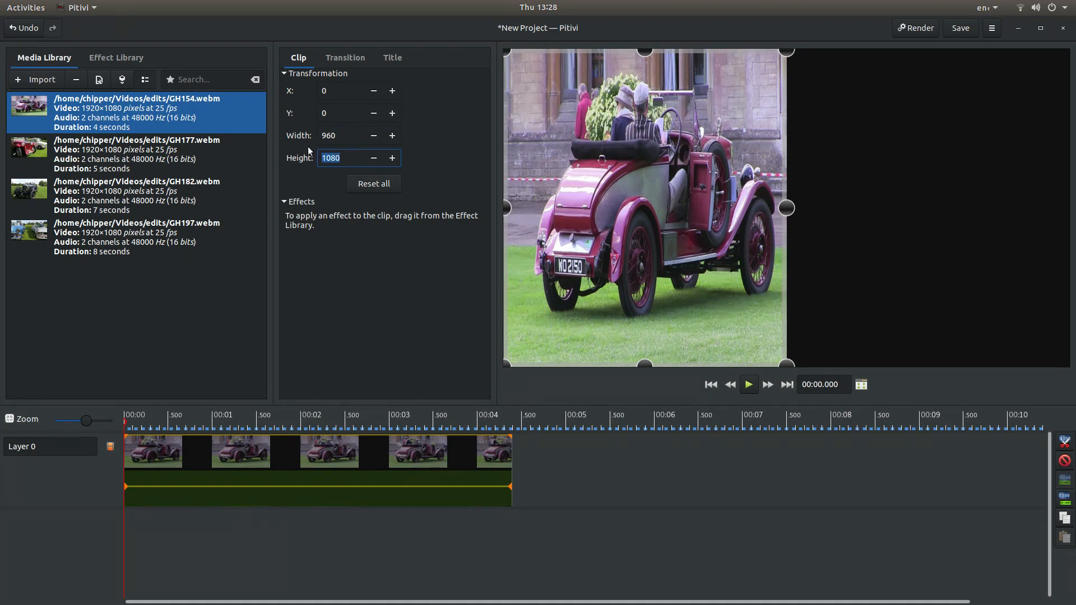
text(540)
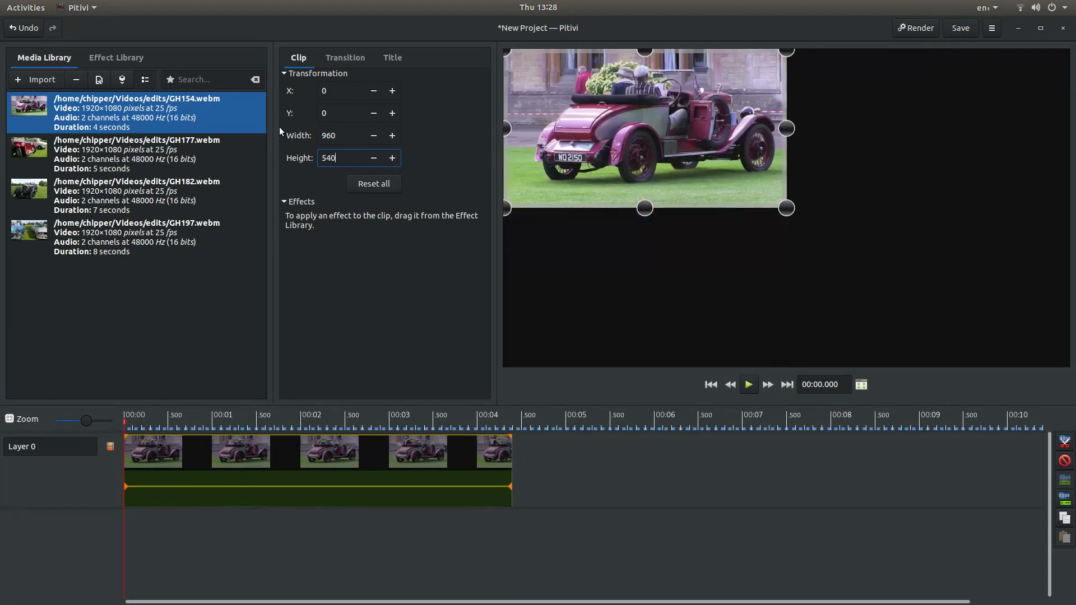
mouse_move(765, 41)
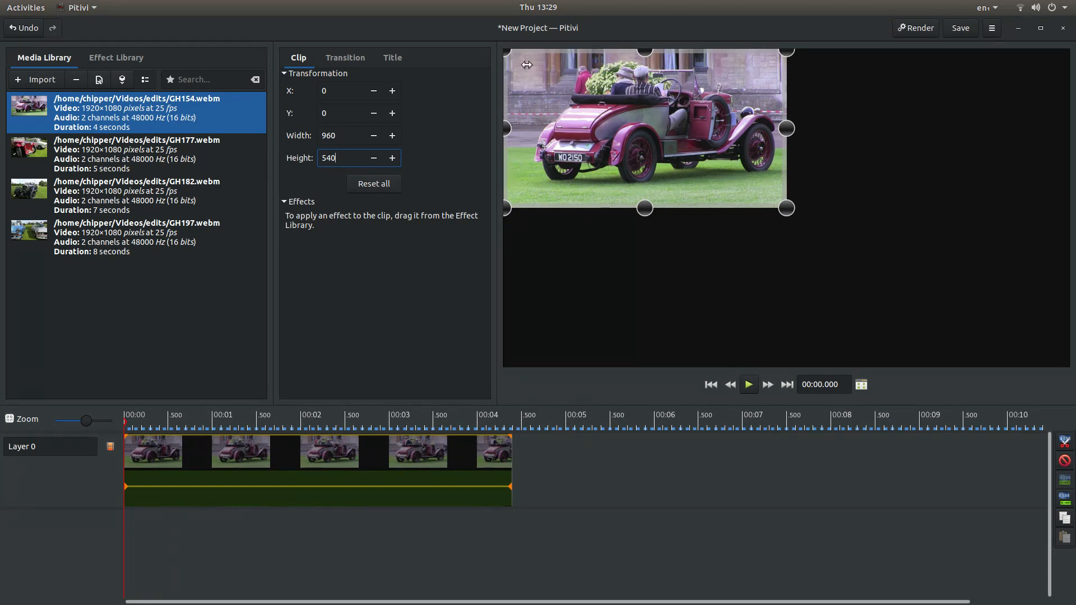
mouse_move(444, 93)
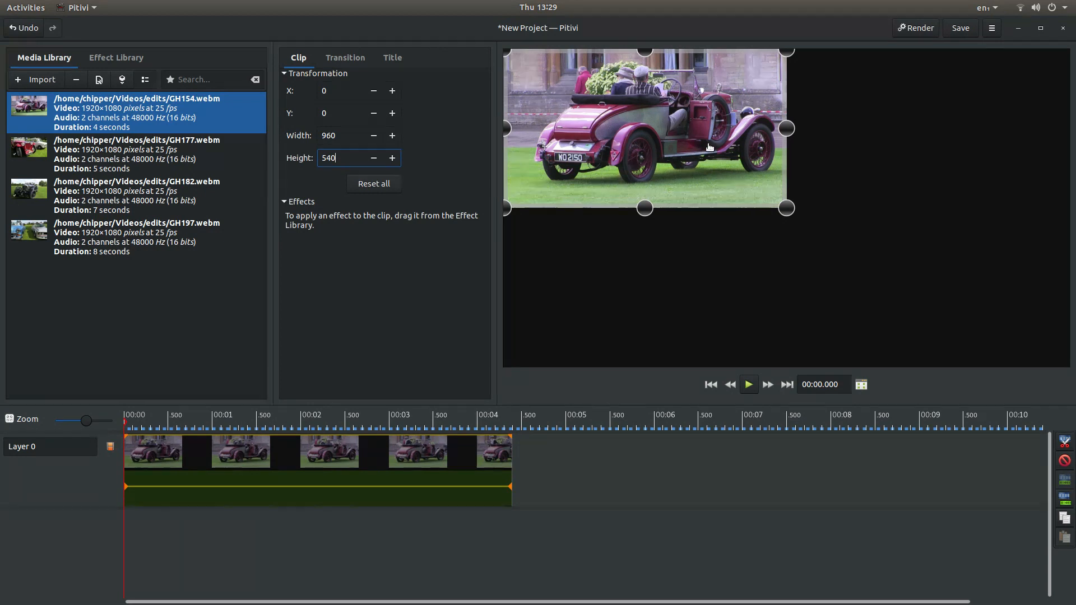
mouse_move(963, 305)
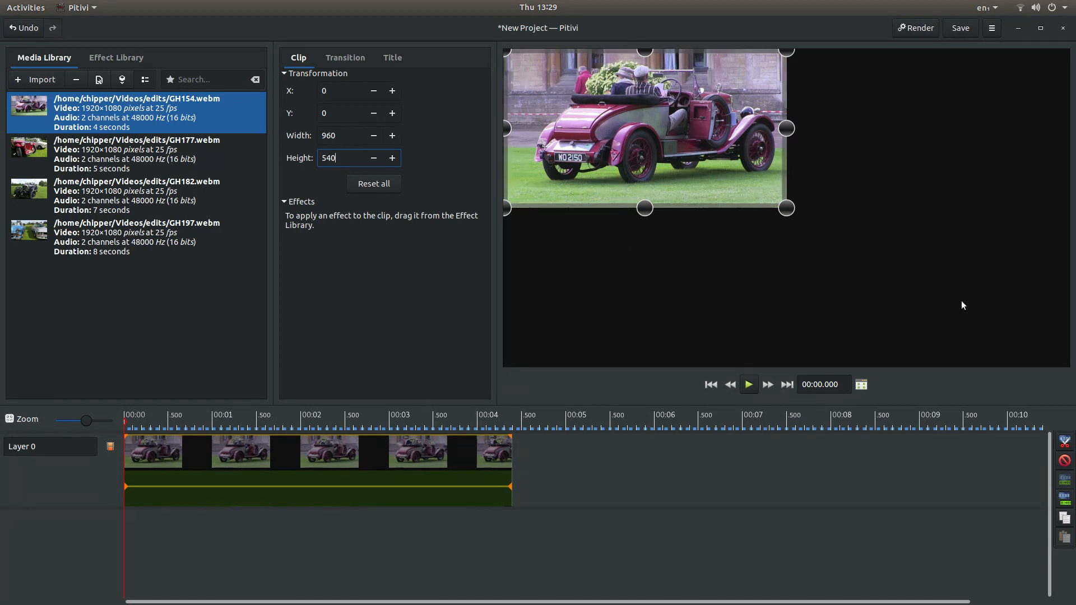
mouse_move(419, 293)
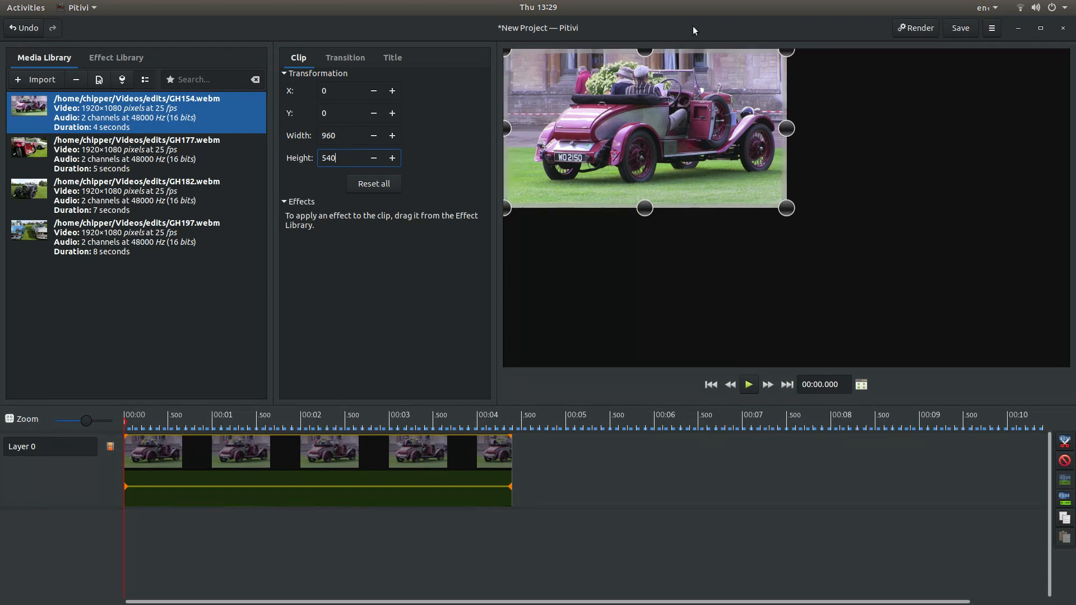
mouse_move(869, 28)
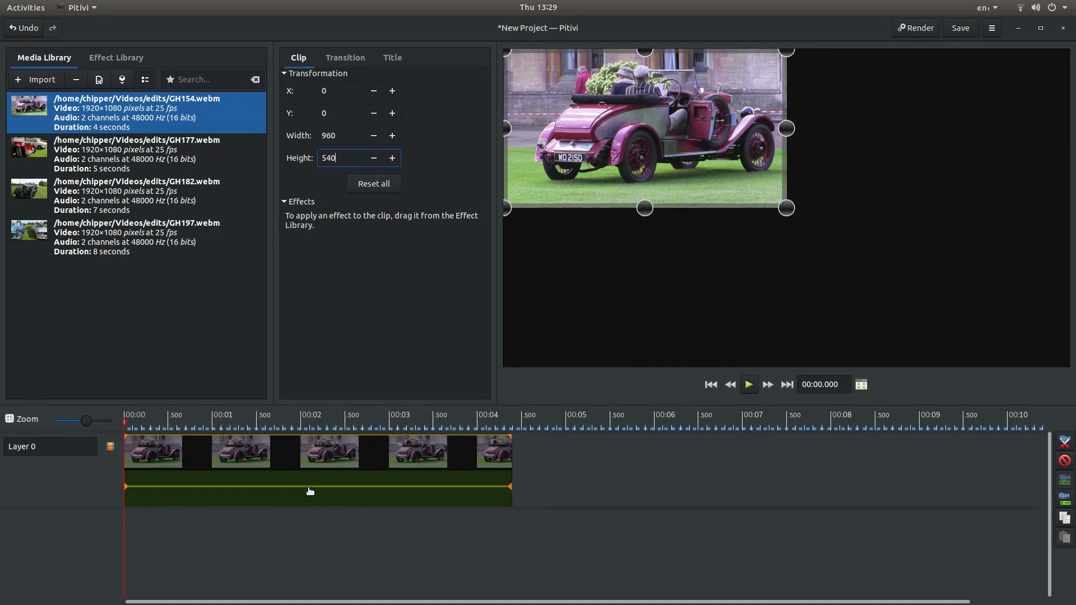
mouse_move(311, 488)
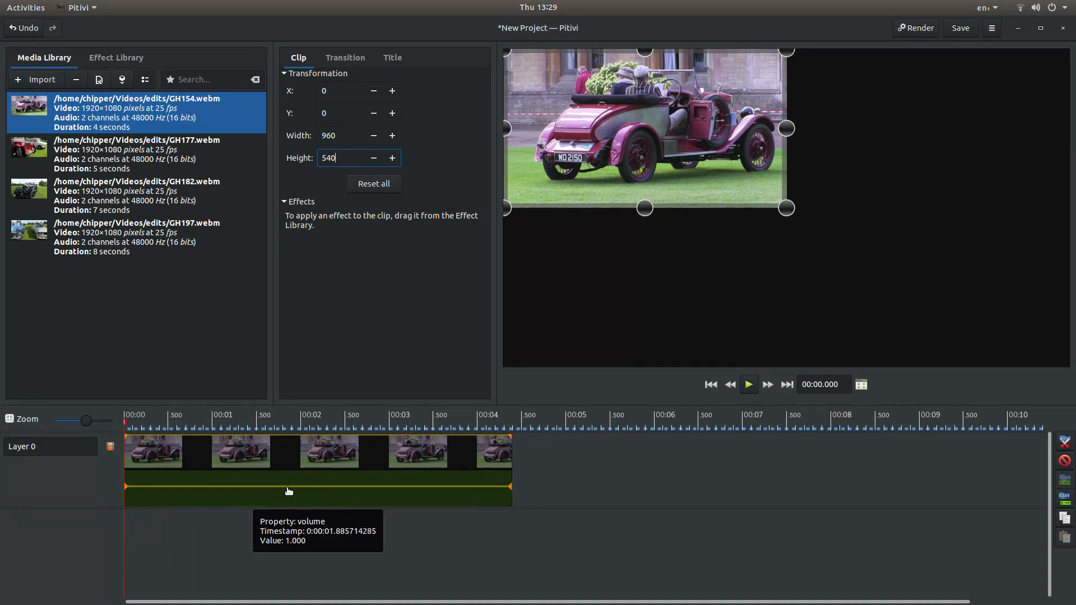
mouse_move(309, 490)
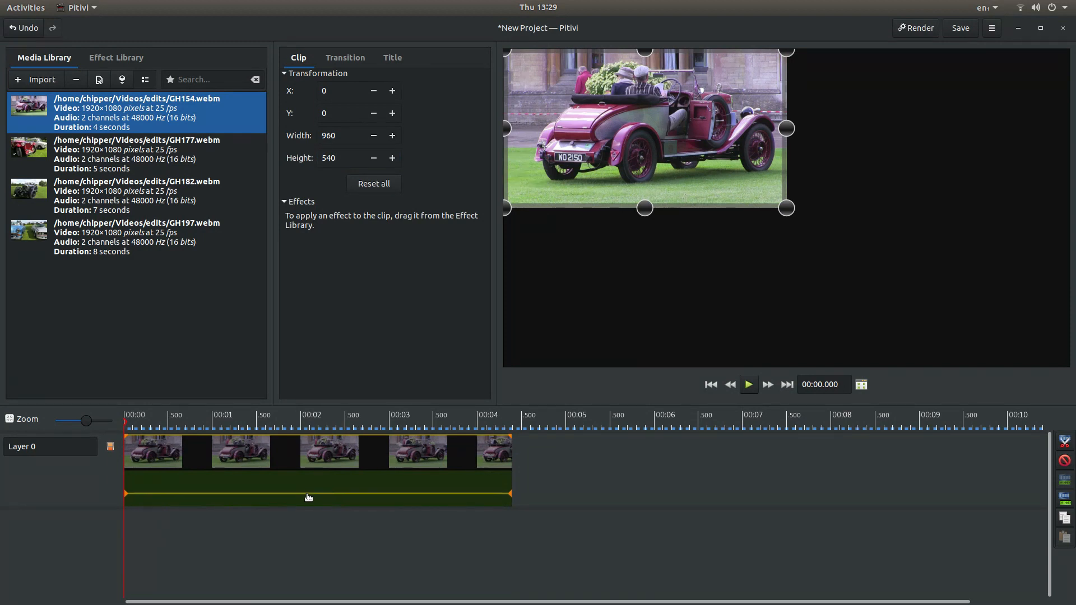
Select the GH154 clip and move the playhead to about two seconds.
click(308, 472)
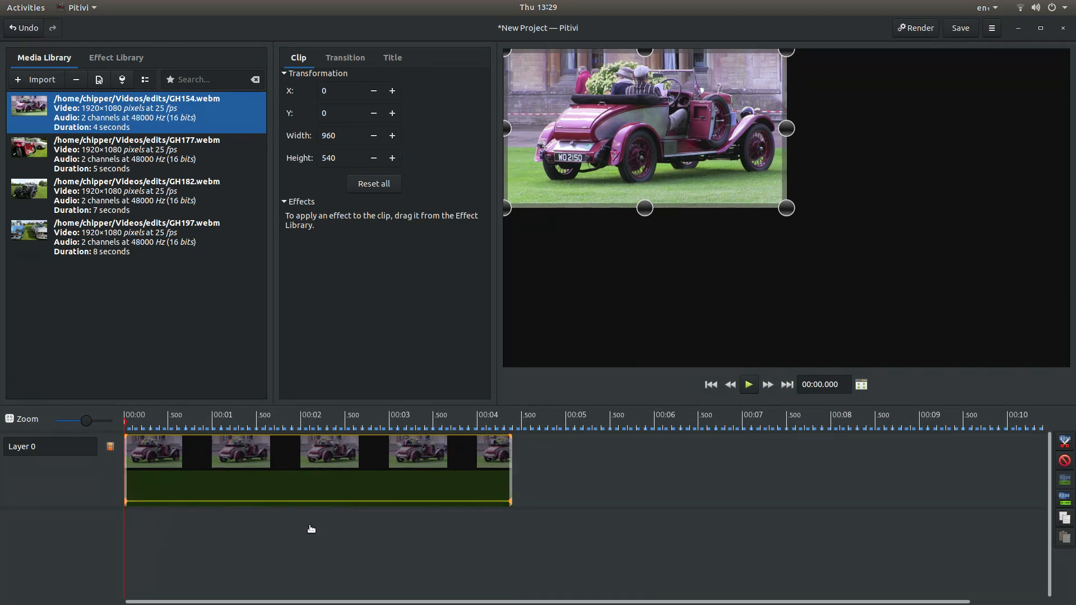
click(309, 423)
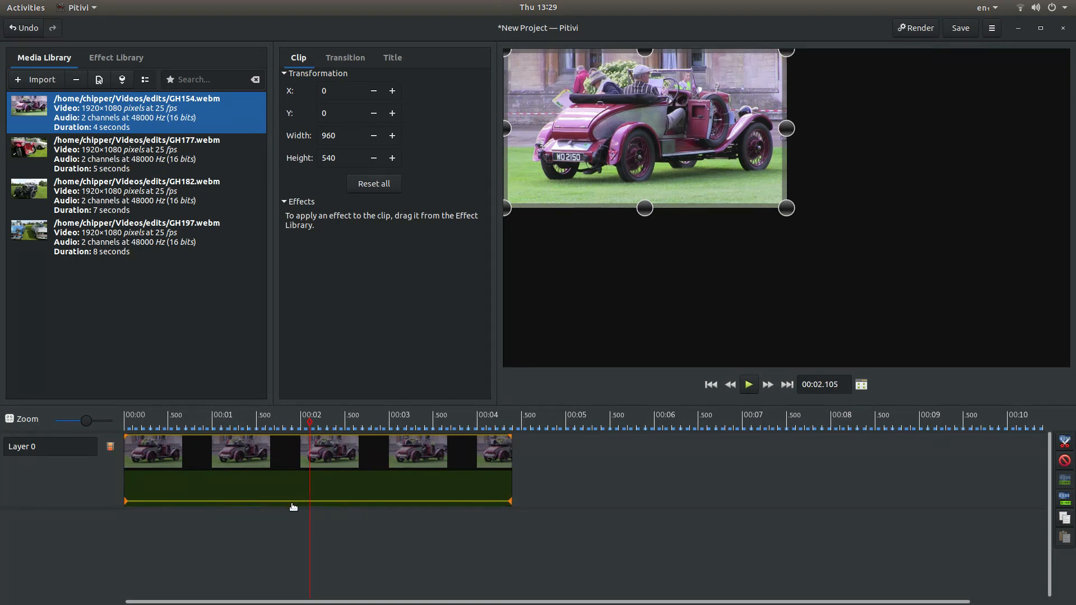
mouse_move(292, 506)
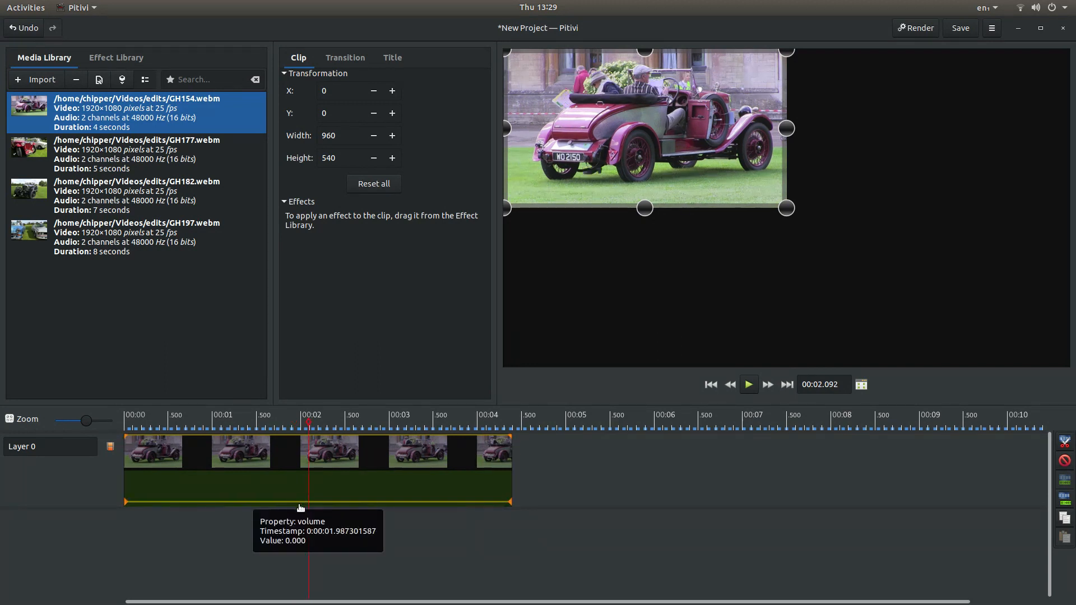
mouse_move(307, 423)
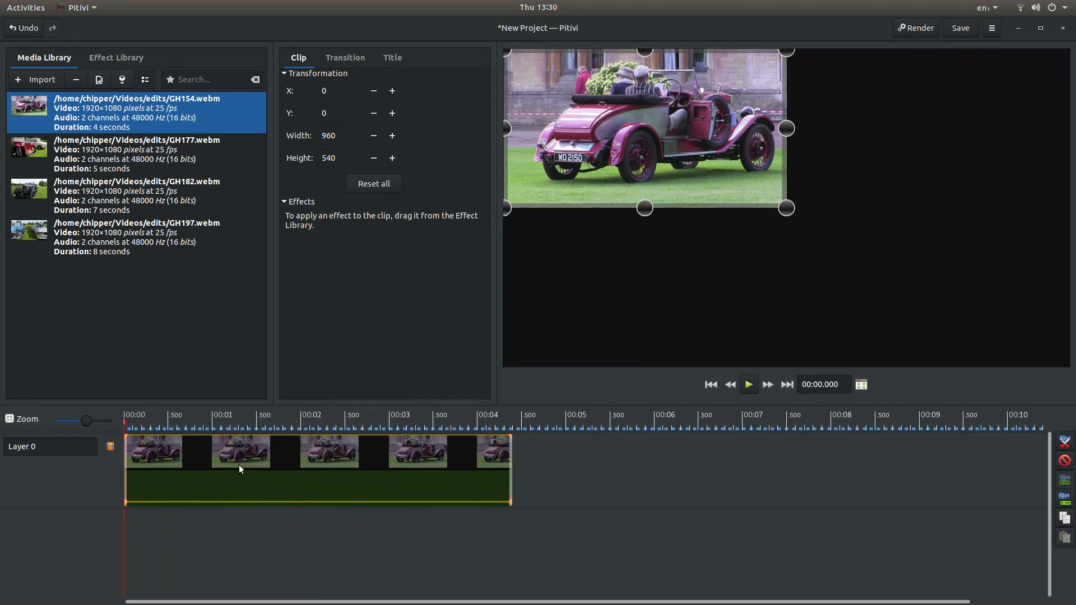
mouse_move(511, 230)
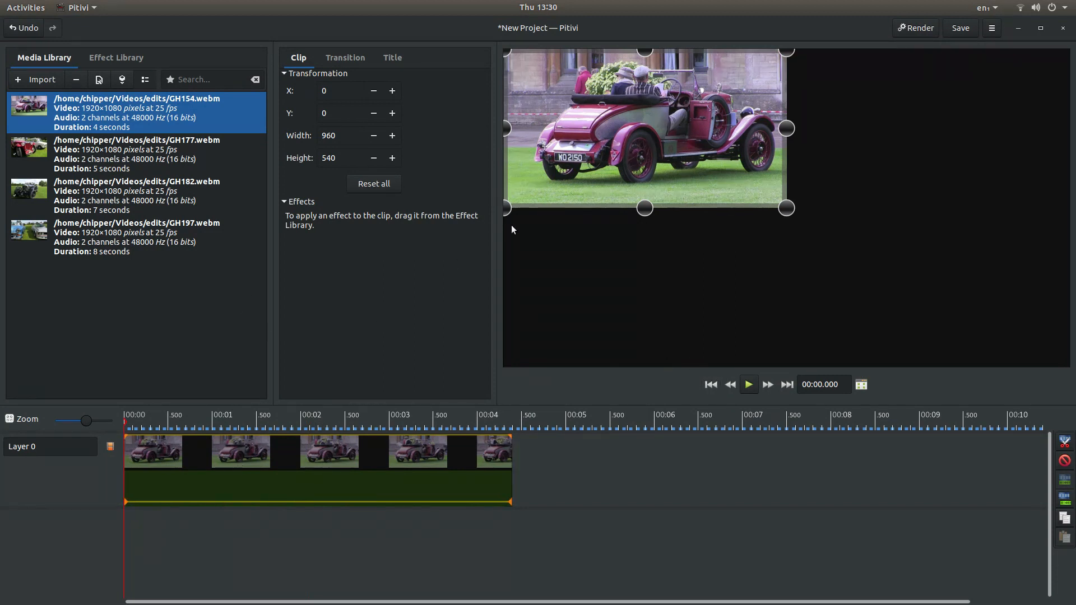
mouse_move(219, 508)
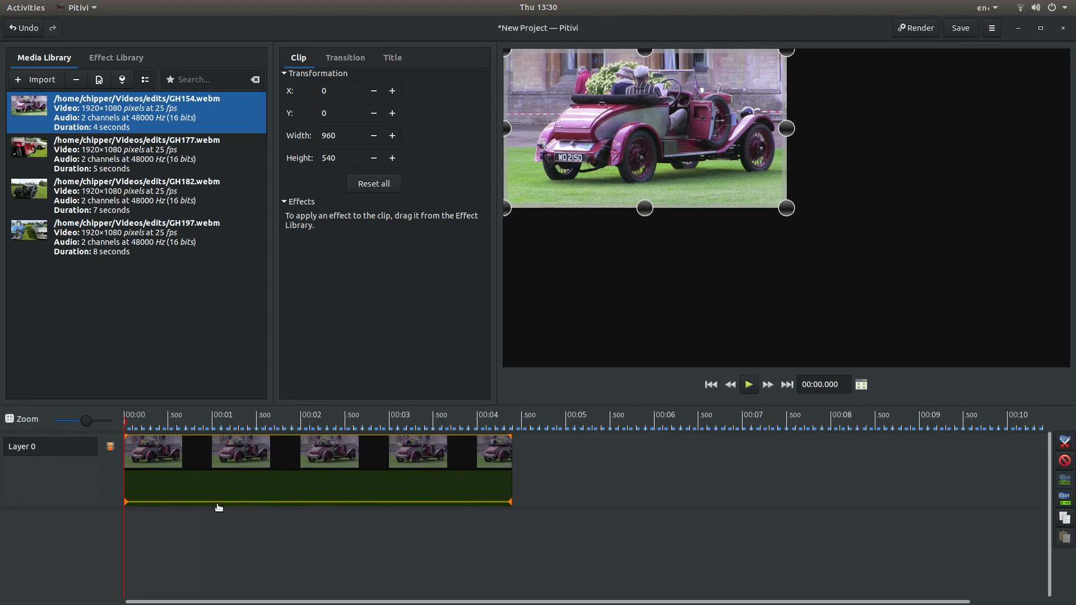
mouse_move(238, 333)
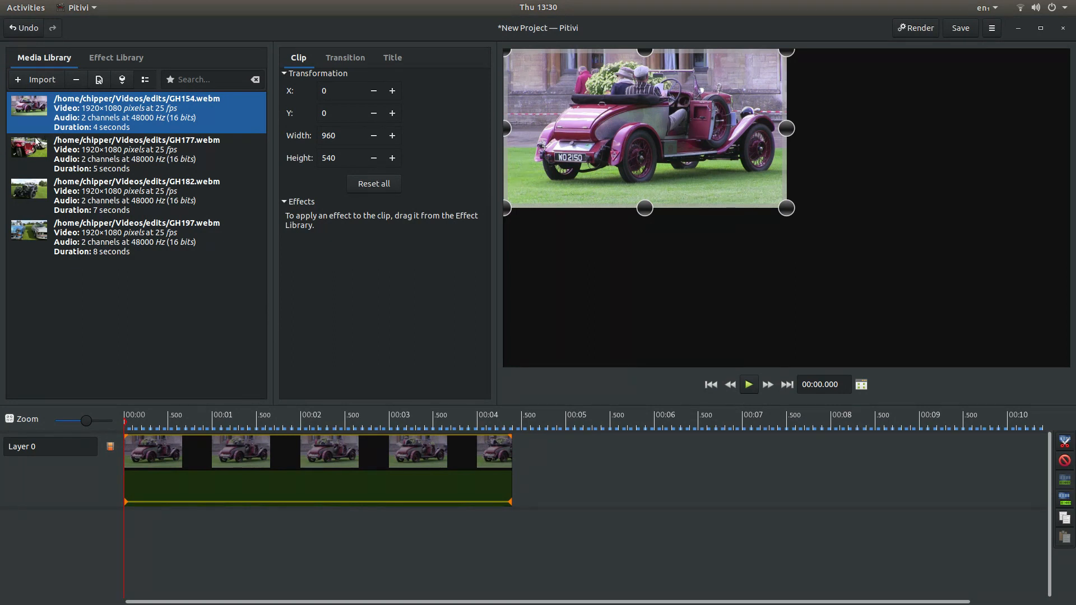
mouse_move(36, 152)
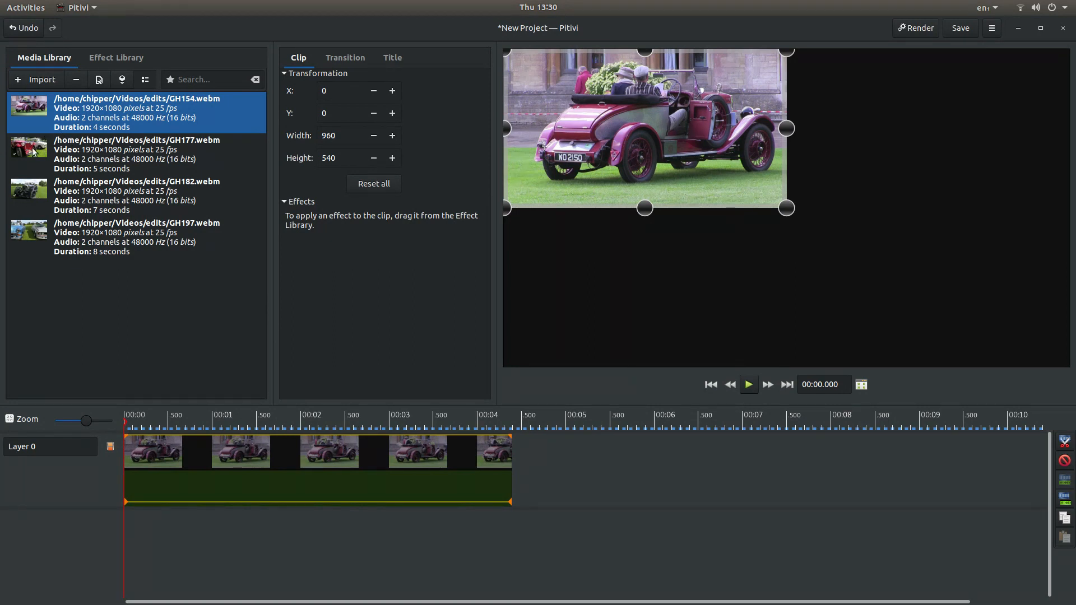
Place GH177.webm on a second layer and move it to start at 00:00.
click(136, 153)
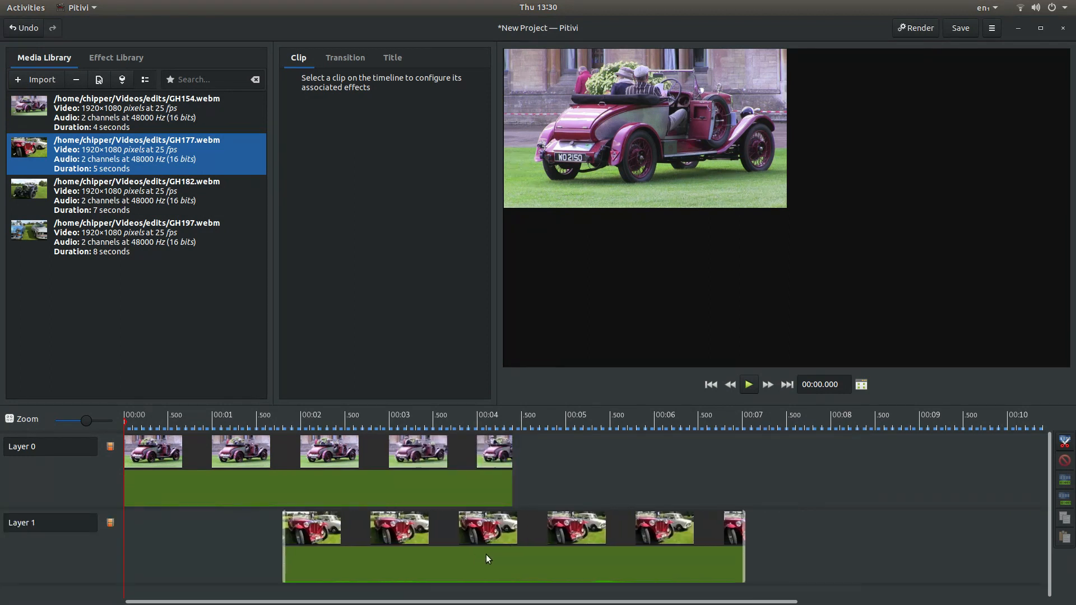
drag(487, 546, 313, 545)
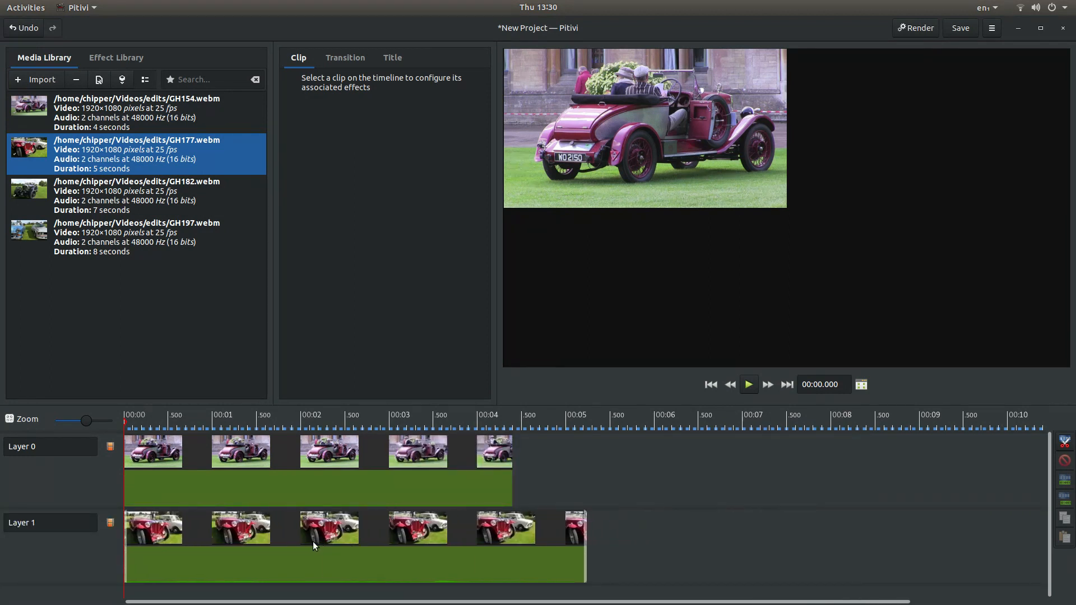
mouse_move(313, 542)
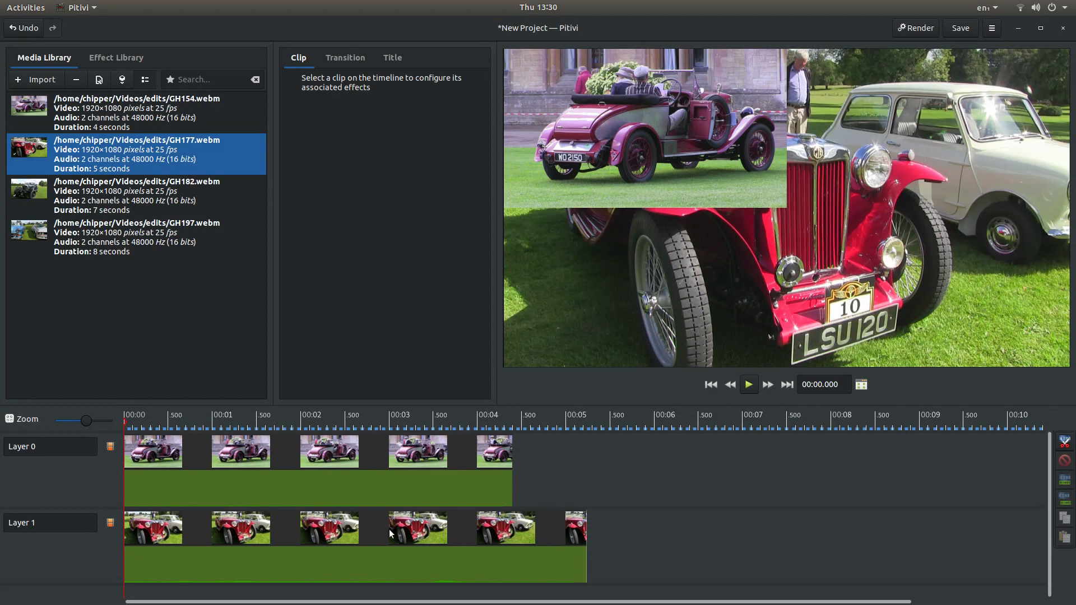
mouse_move(588, 542)
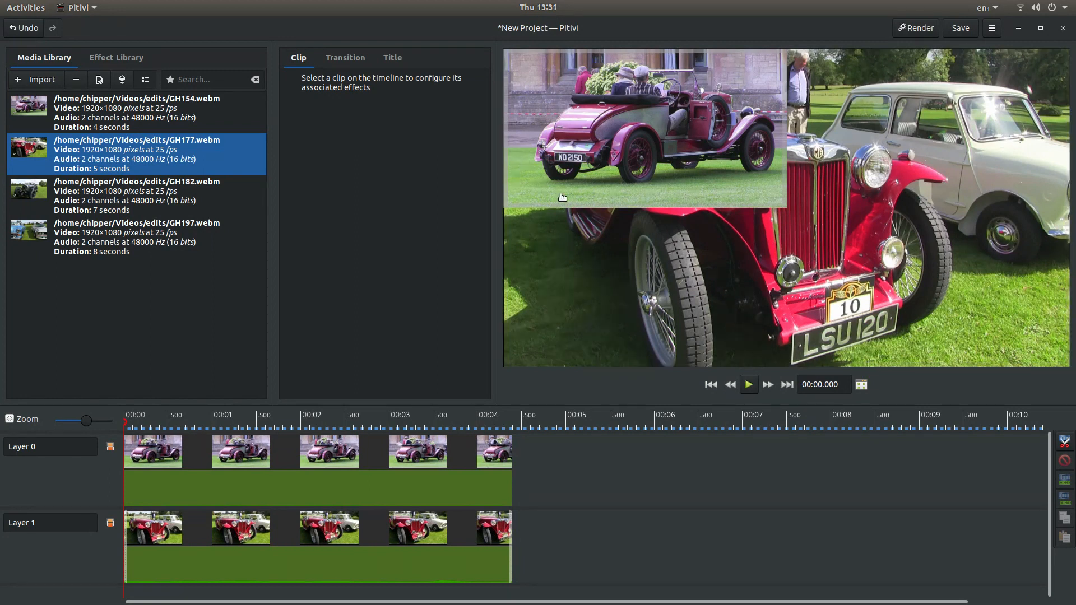
mouse_move(309, 81)
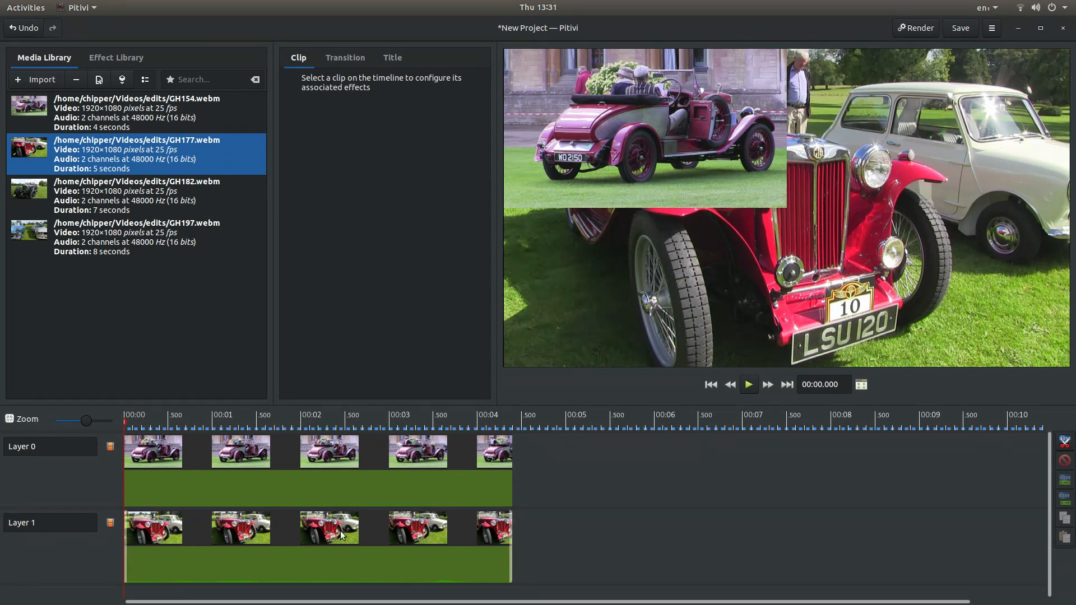
mouse_move(328, 538)
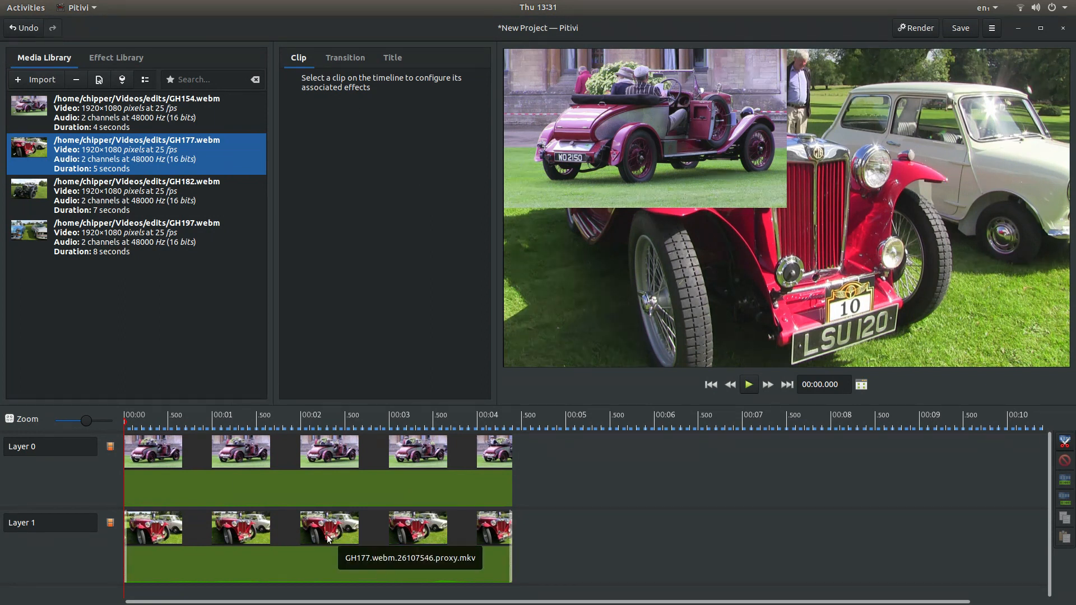
Set the GH177 clip to X 960, Width 960 and Height 540.
click(328, 527)
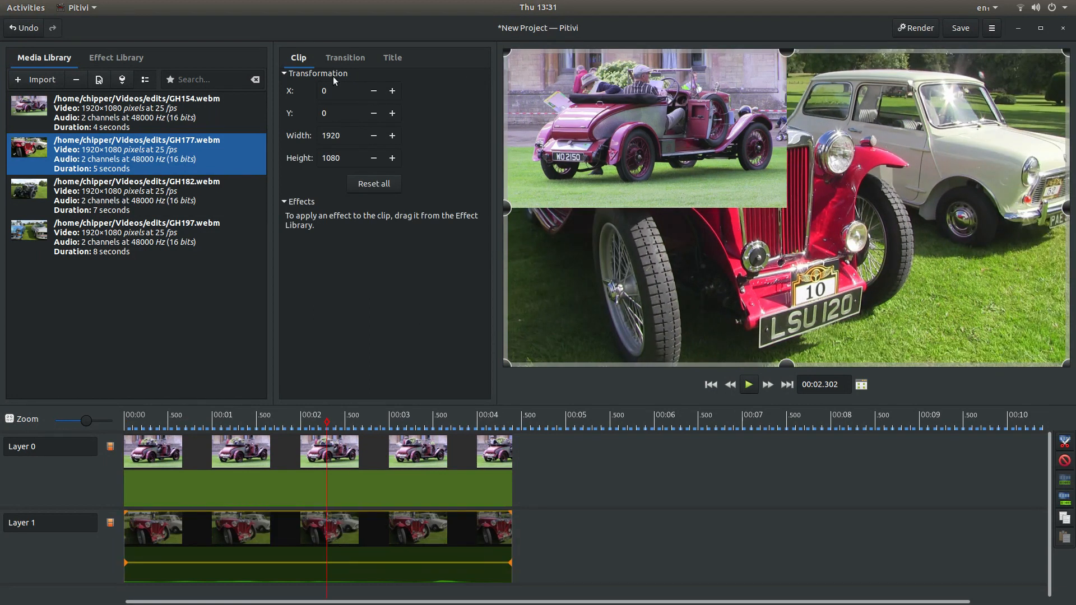
mouse_move(288, 99)
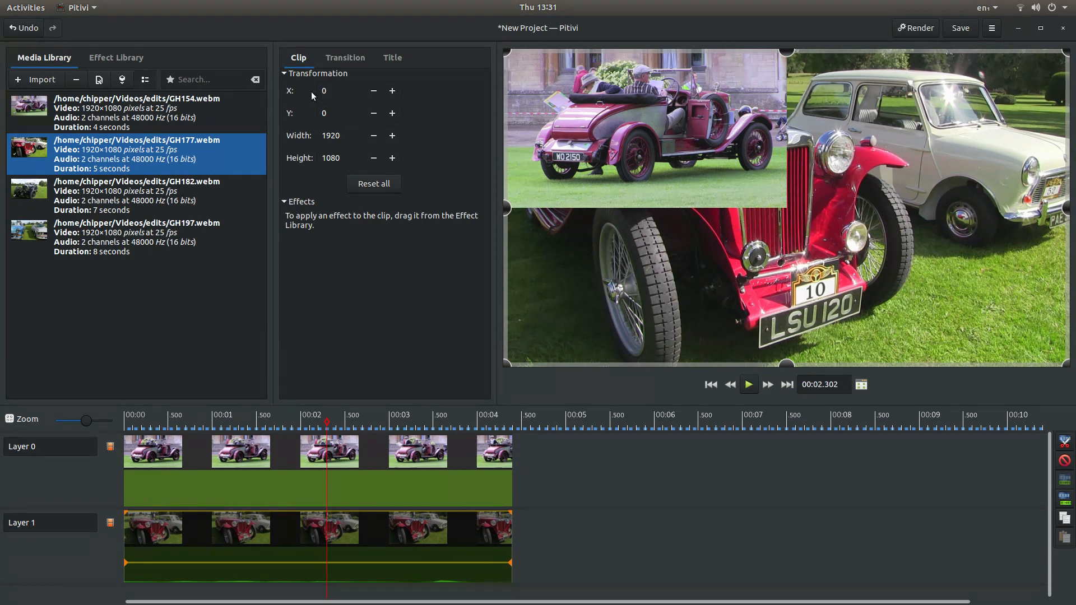
click(343, 90)
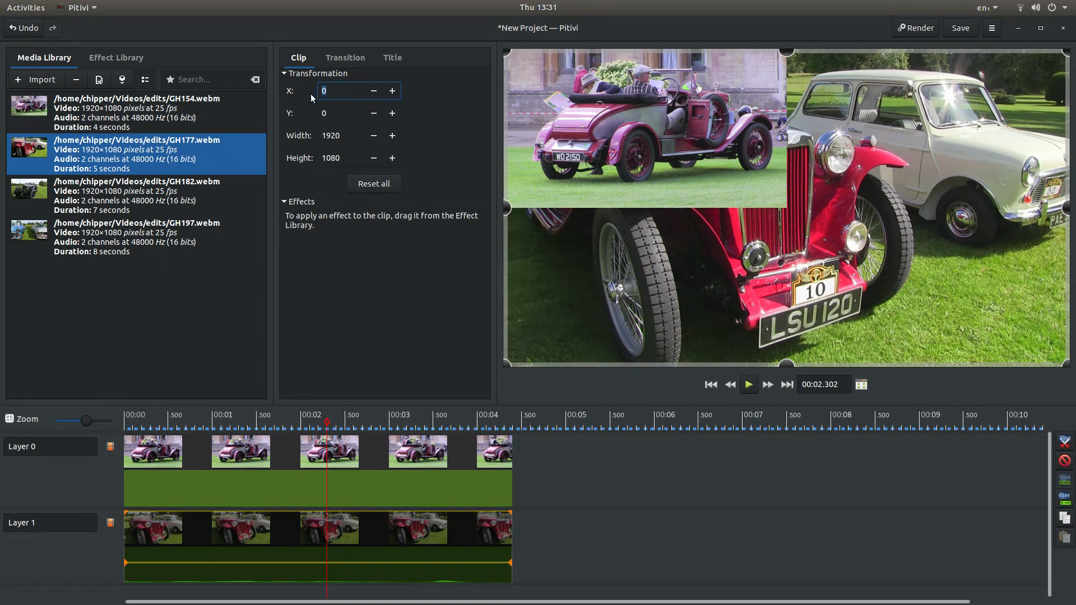
mouse_move(319, 102)
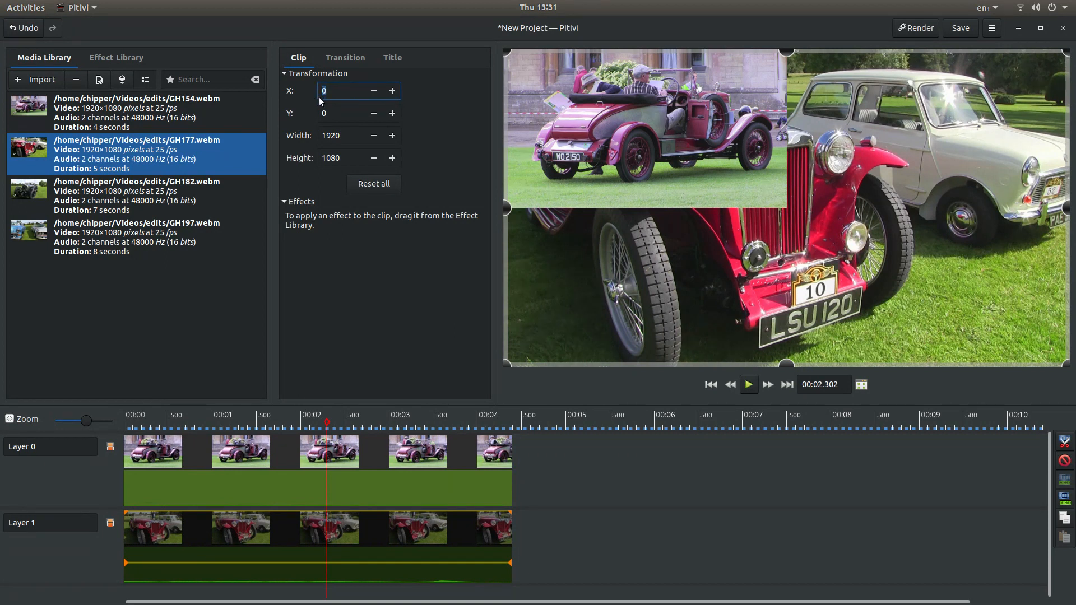
text(960)
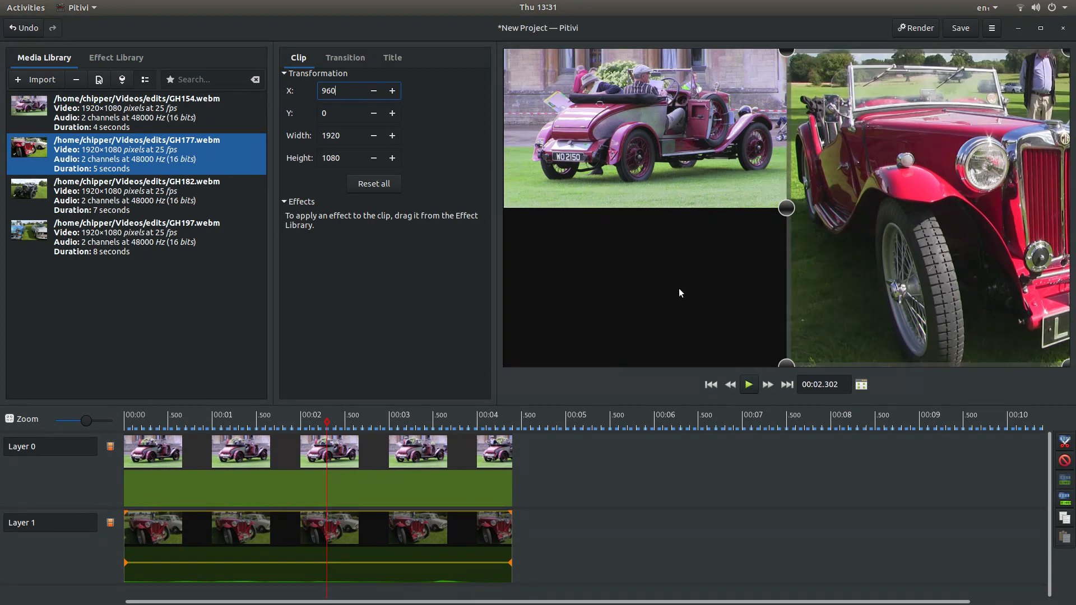
mouse_move(671, 266)
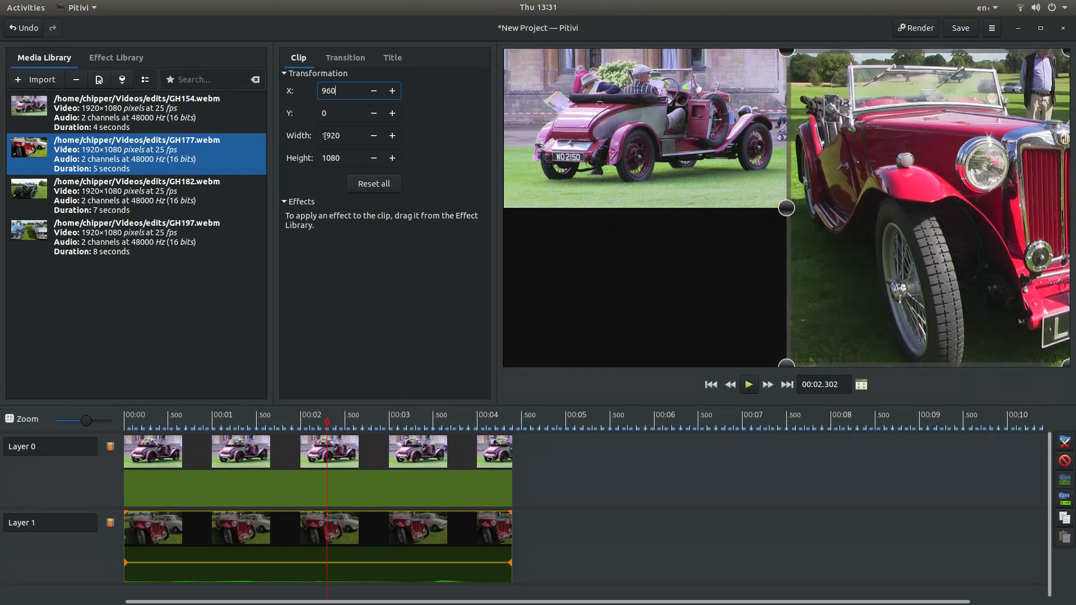
click(350, 135)
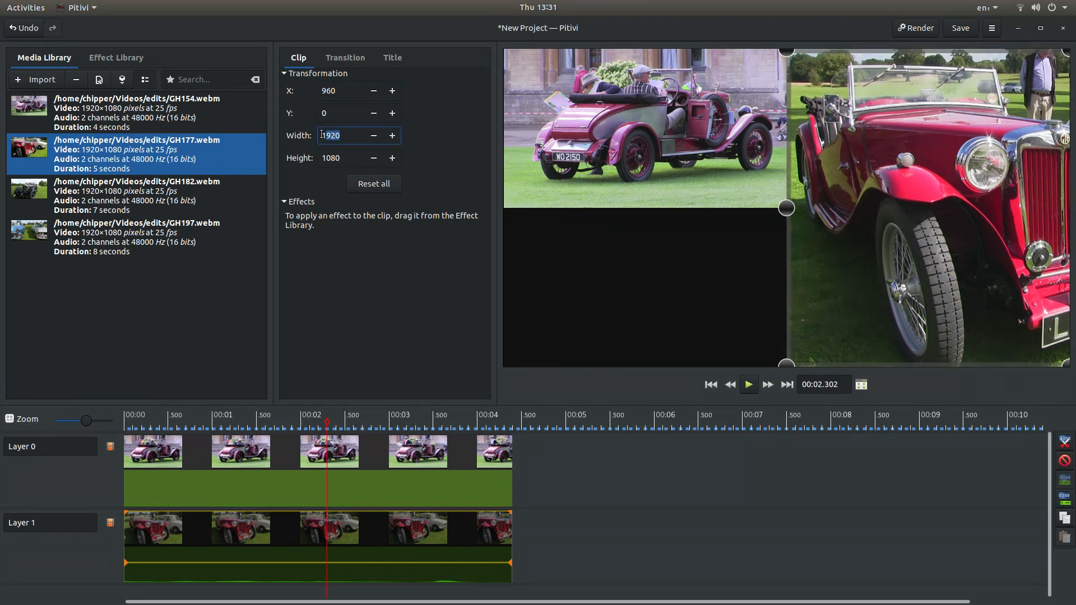
text(96)
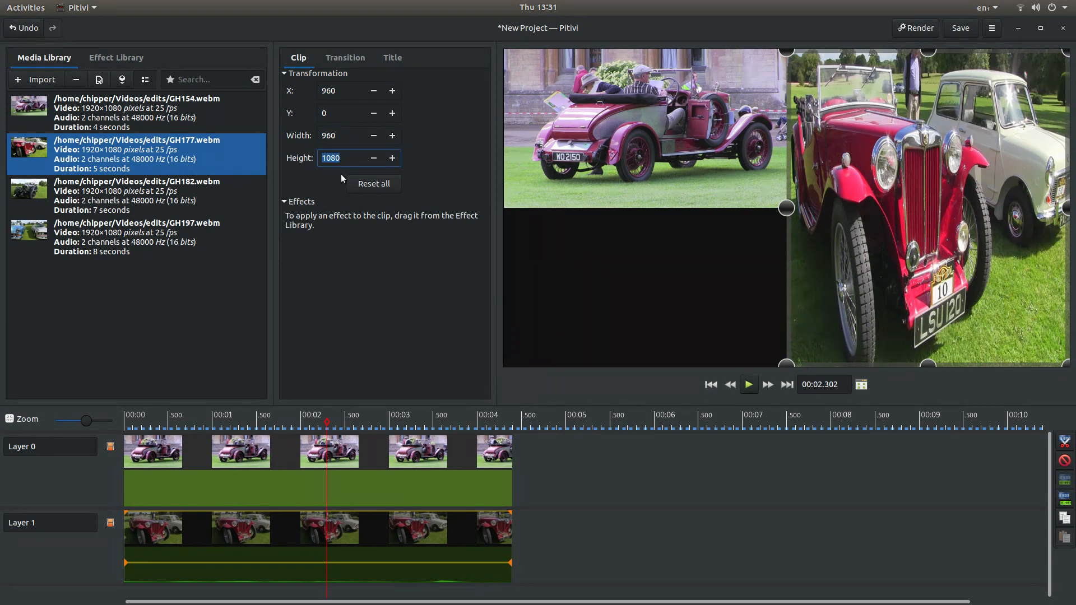
text(540)
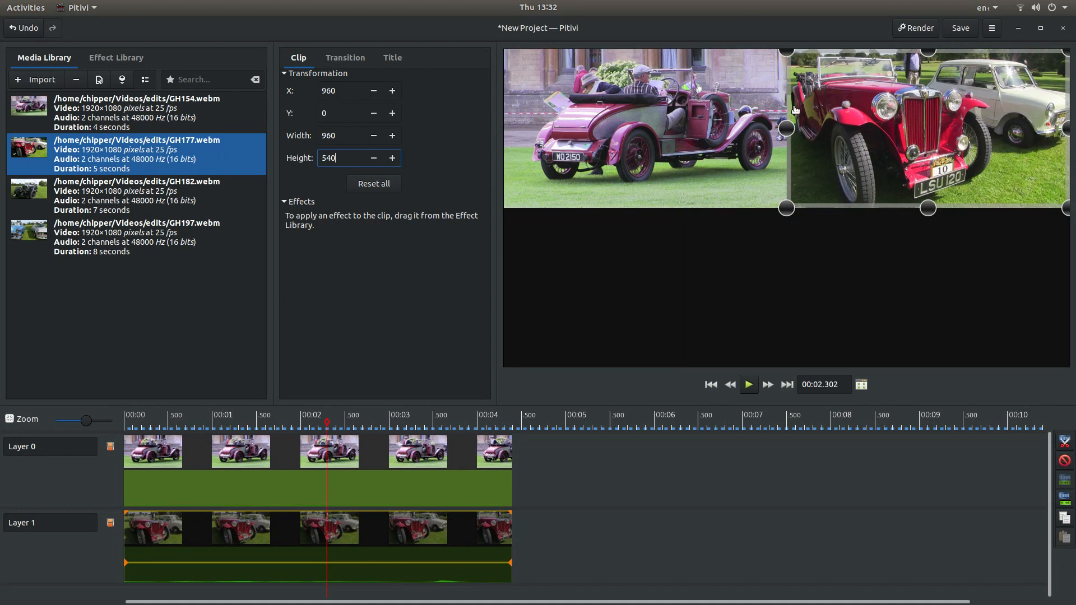
mouse_move(937, 170)
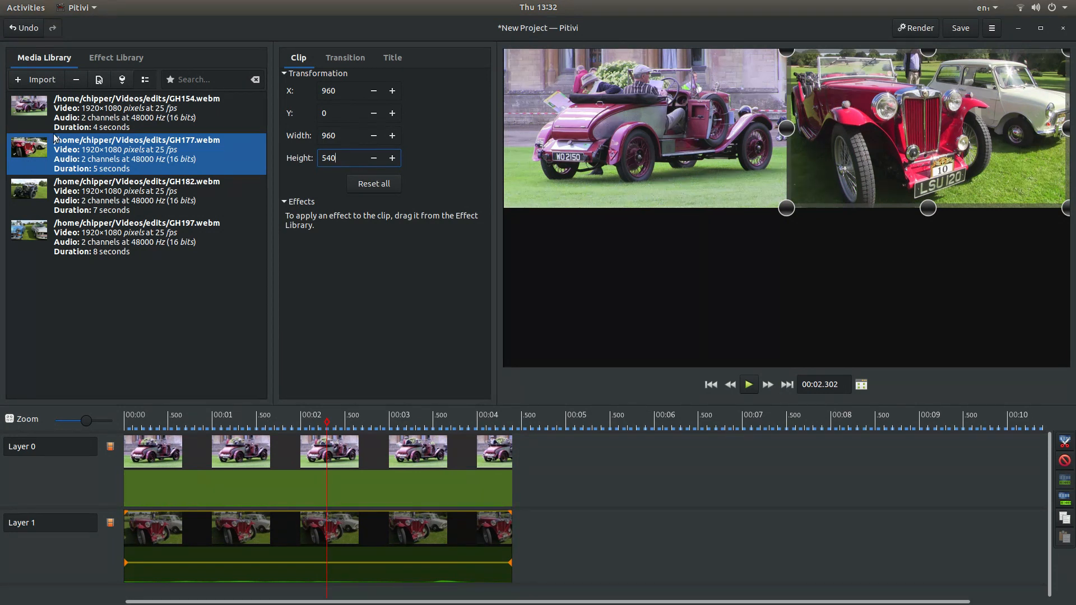
mouse_move(48, 233)
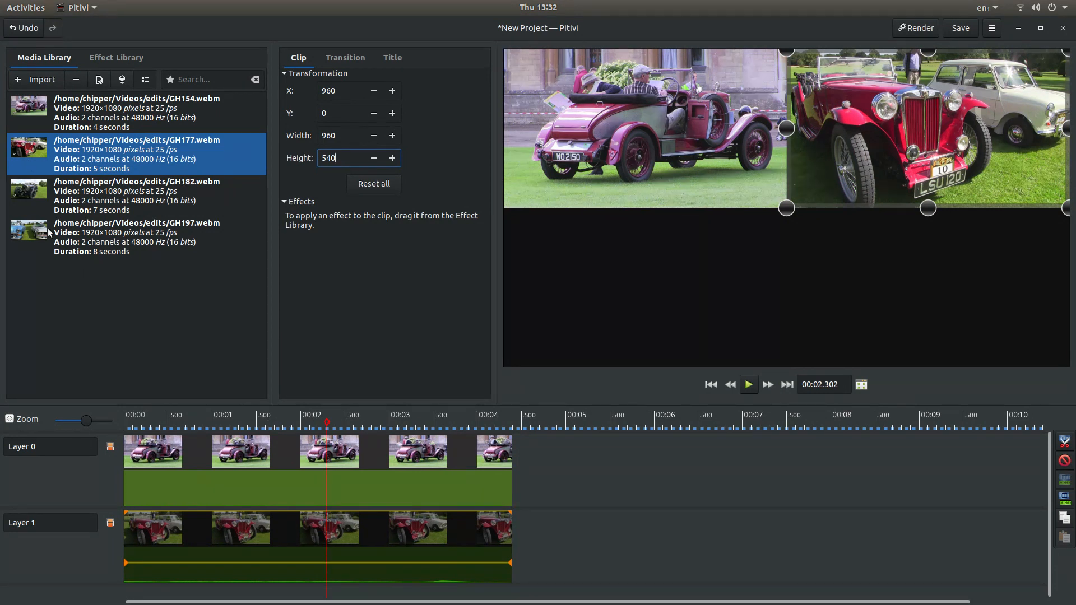
Add GH197.webm on a third layer from 00:00 and scroll the timeline down to it.
click(136, 236)
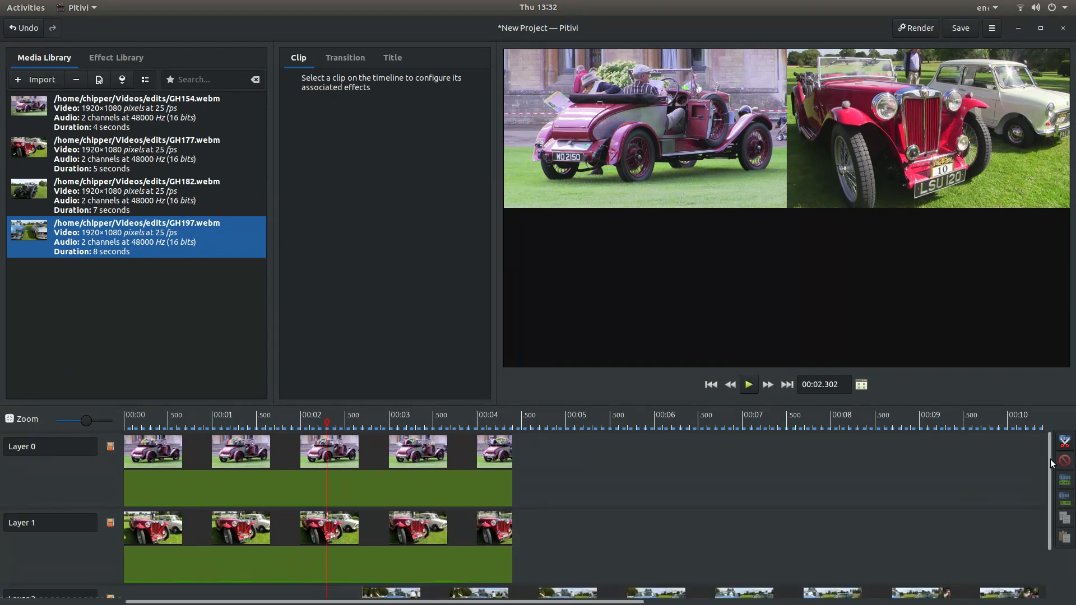
scroll(down, 3)
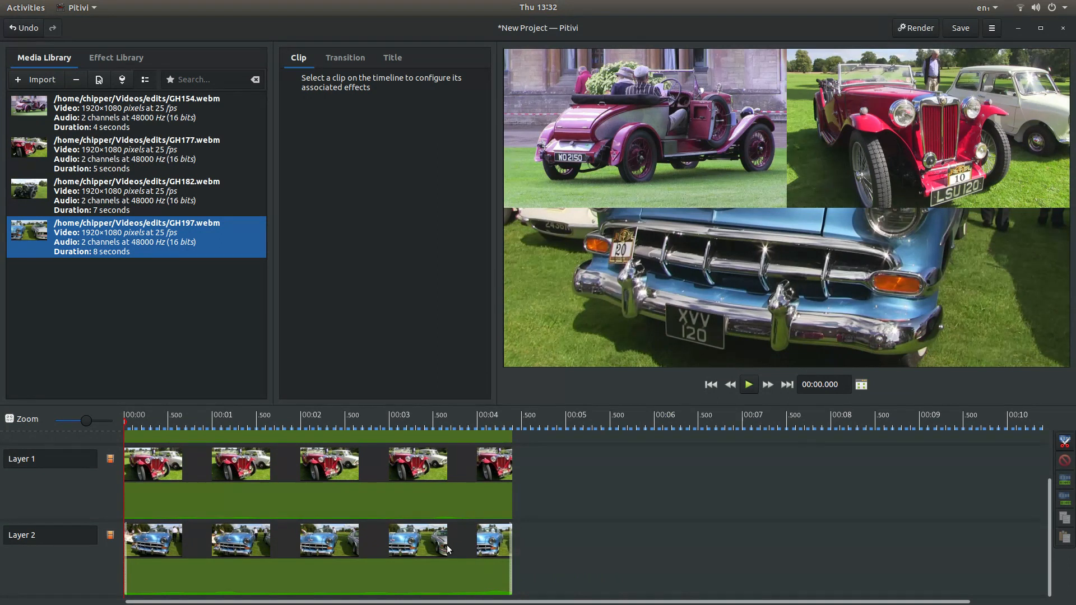
mouse_move(377, 535)
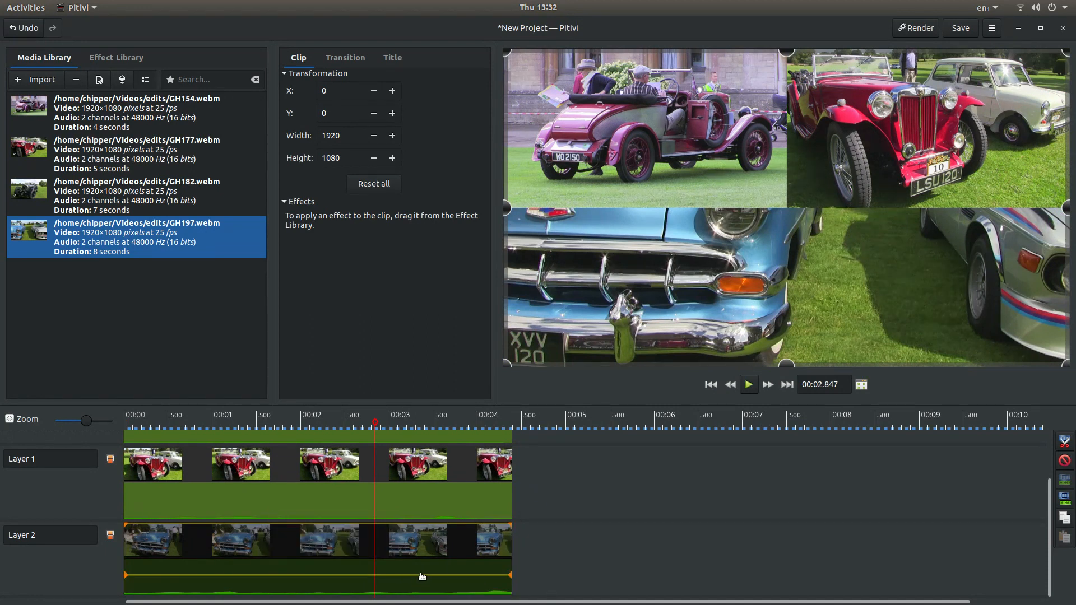
mouse_move(433, 241)
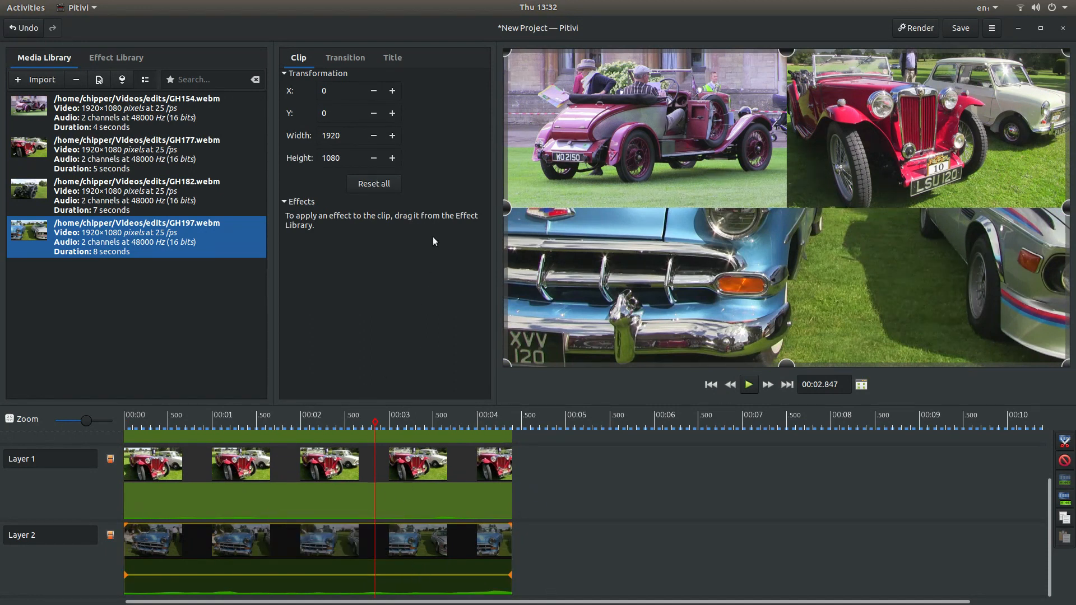
mouse_move(766, 246)
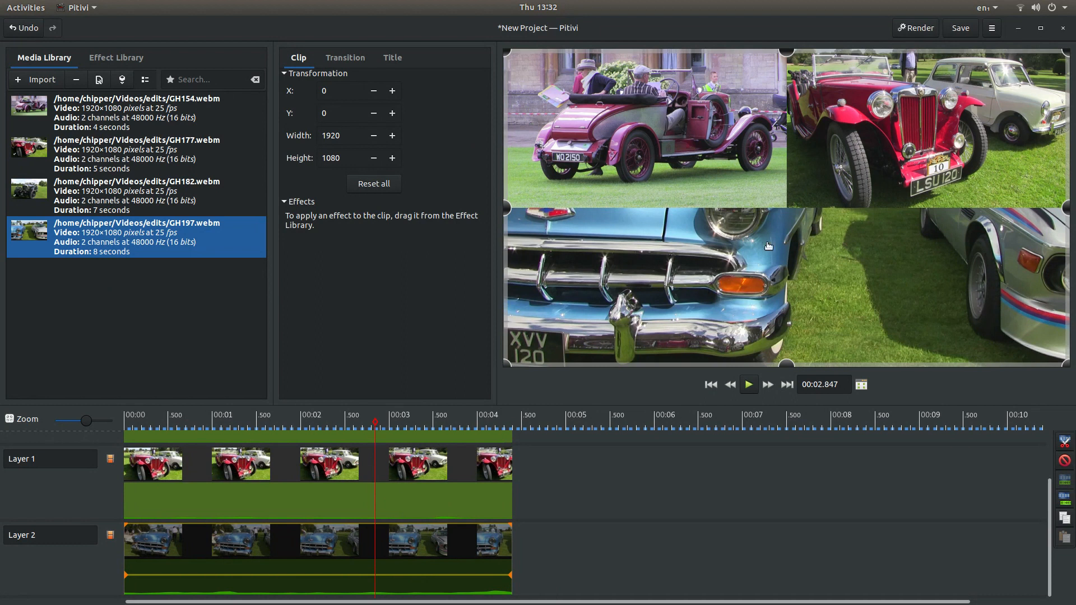
mouse_move(735, 249)
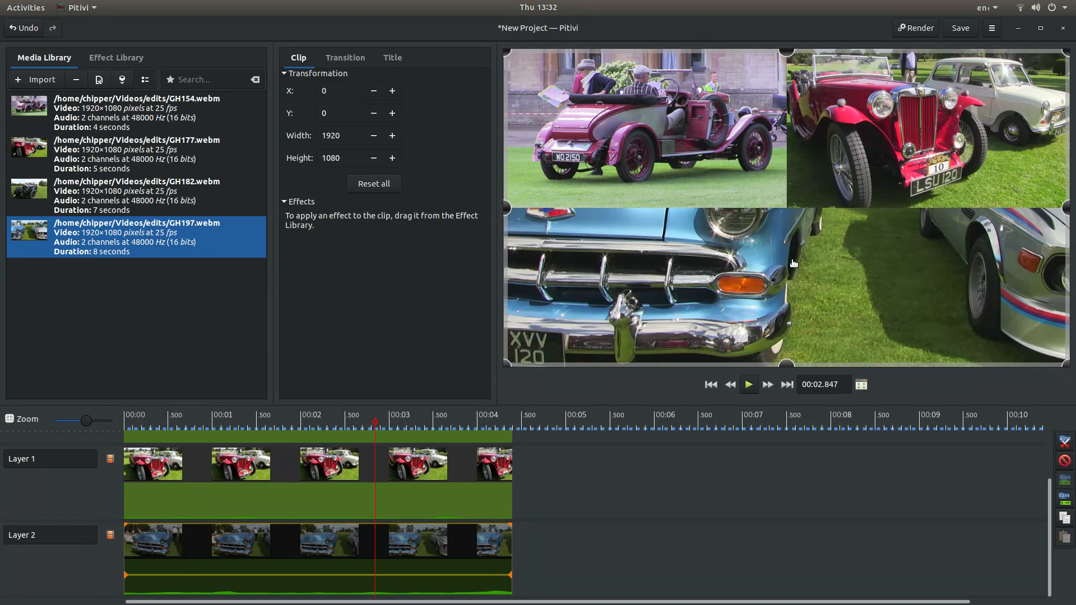
mouse_move(786, 258)
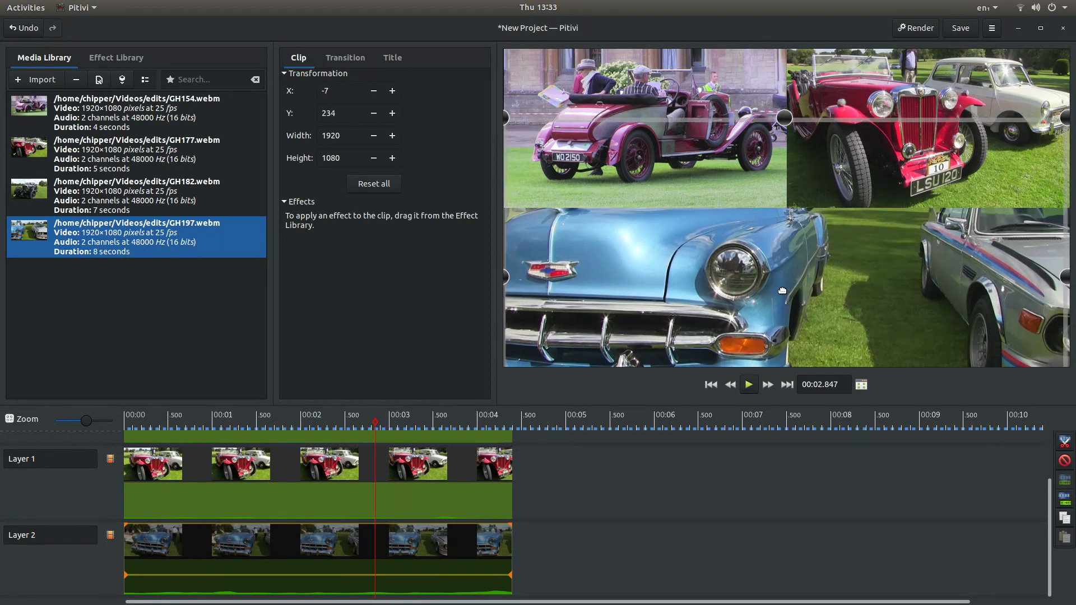
Drag the blue car picture lower in the preview and set the GH197 clip's X to 0.
drag(780, 290, 780, 350)
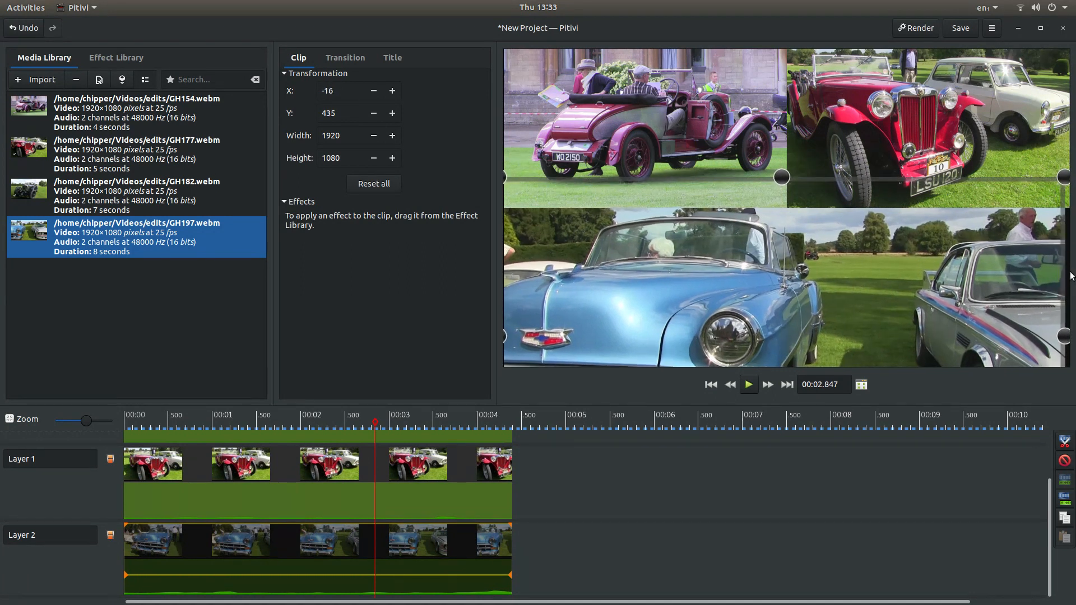
mouse_move(832, 268)
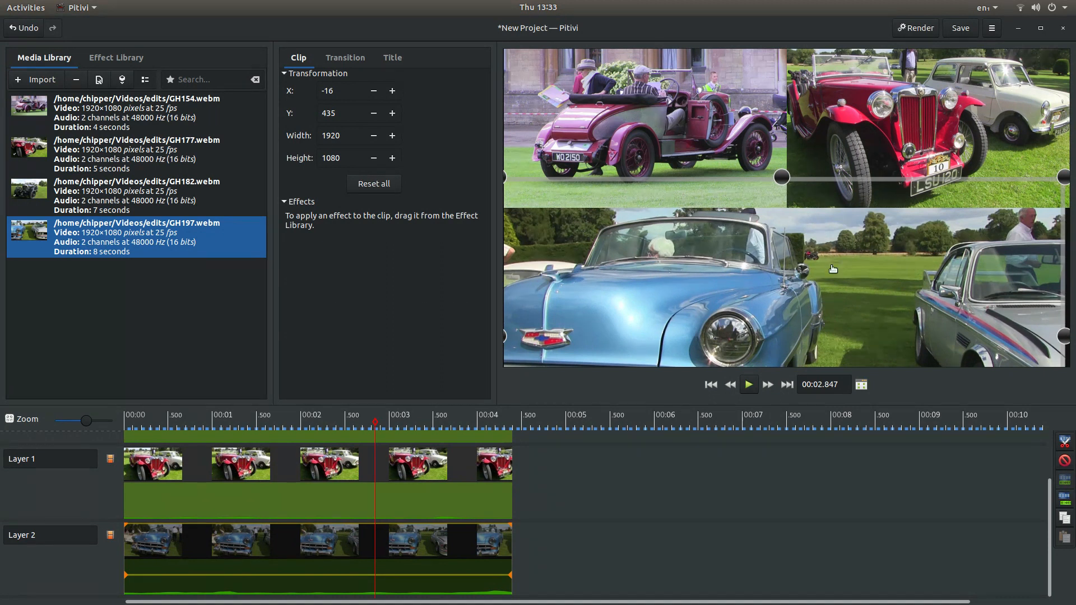
mouse_move(733, 274)
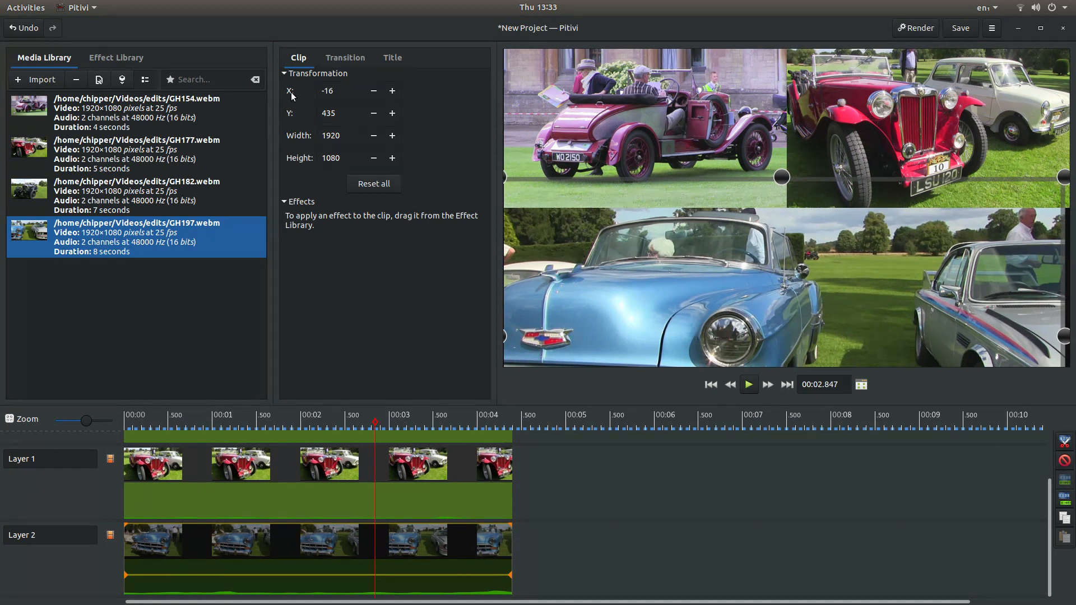
click(343, 91)
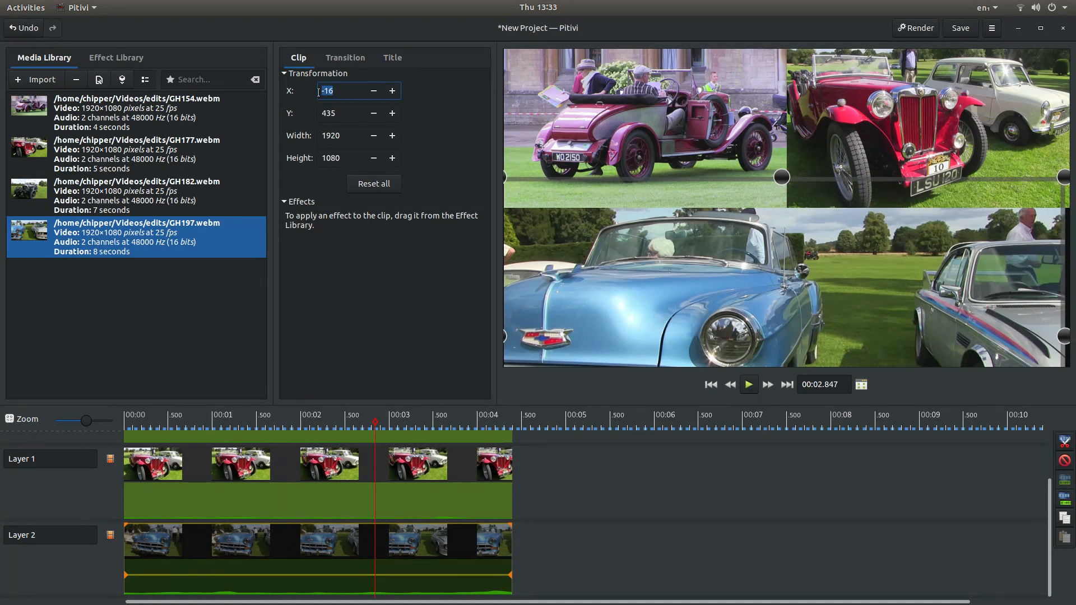
text(0)
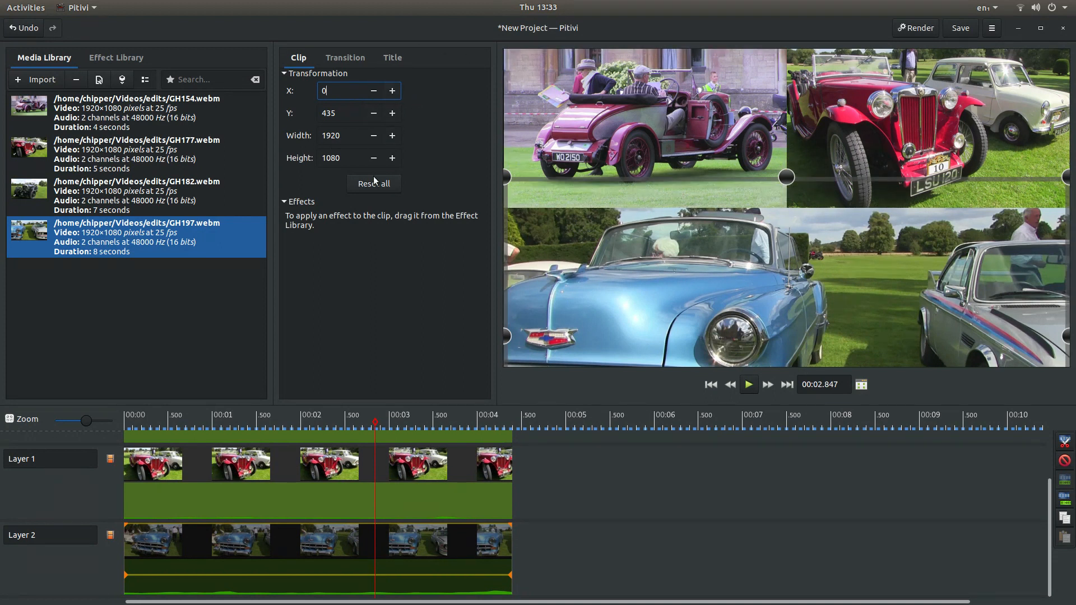
mouse_move(477, 116)
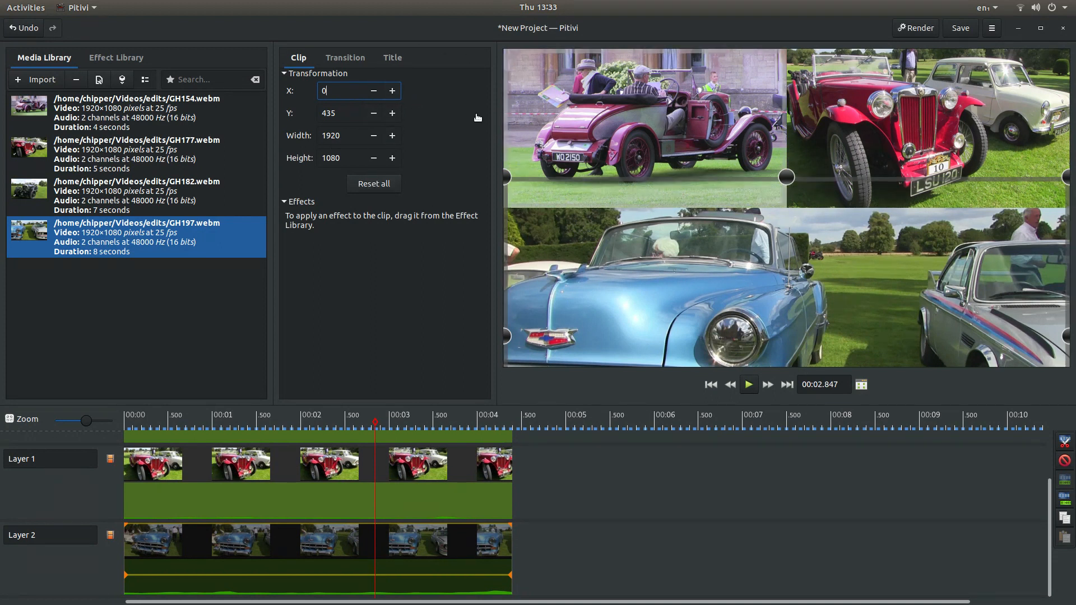
mouse_move(439, 94)
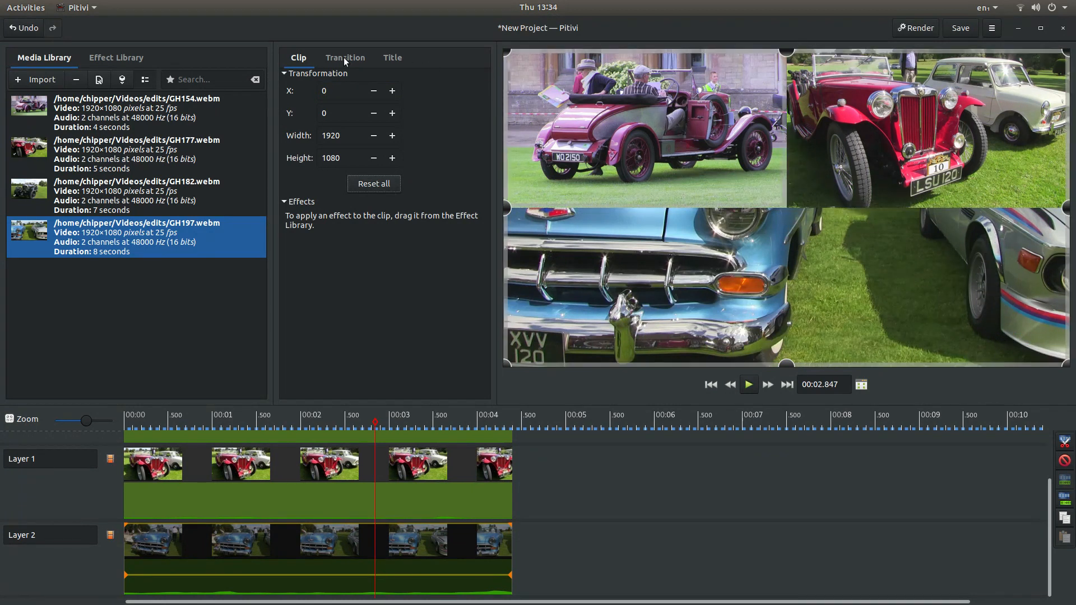
mouse_move(562, 81)
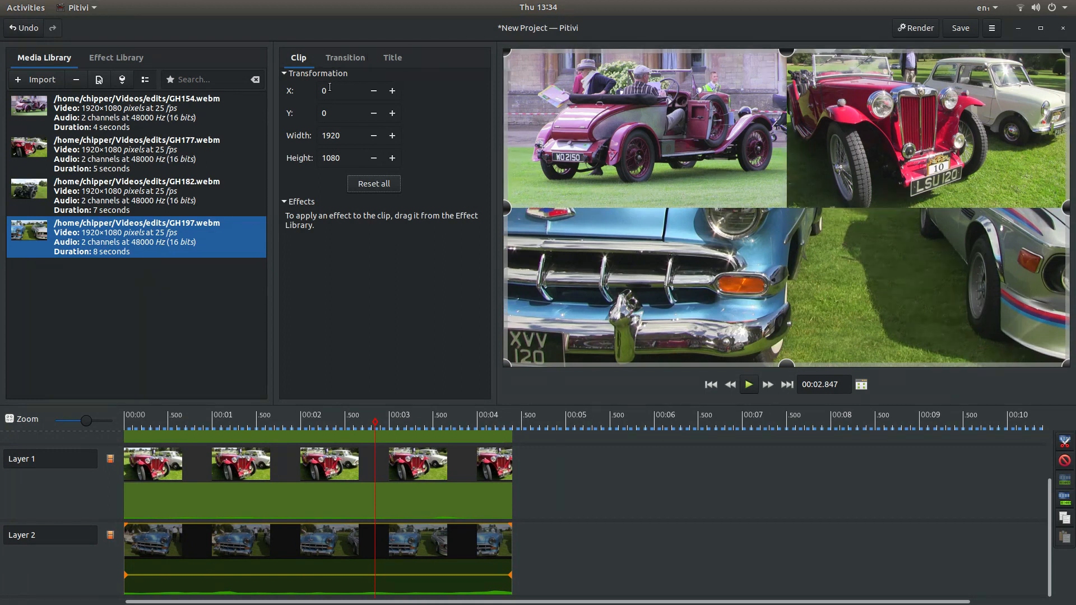
Set the GH197 clip to X 960, Y 540, Width 960 and Height 540.
click(343, 90)
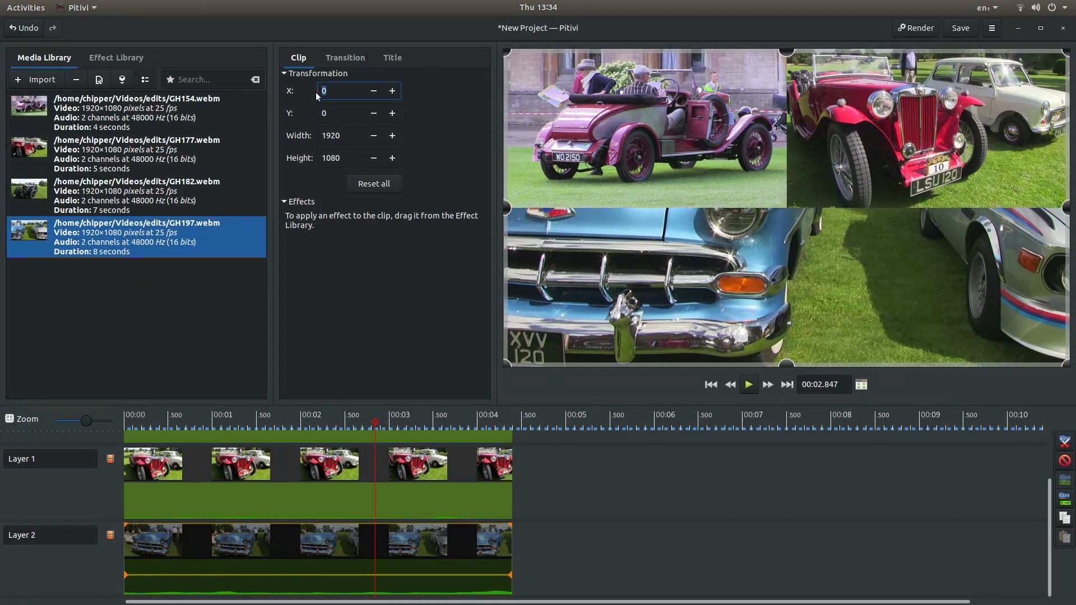
text(960)
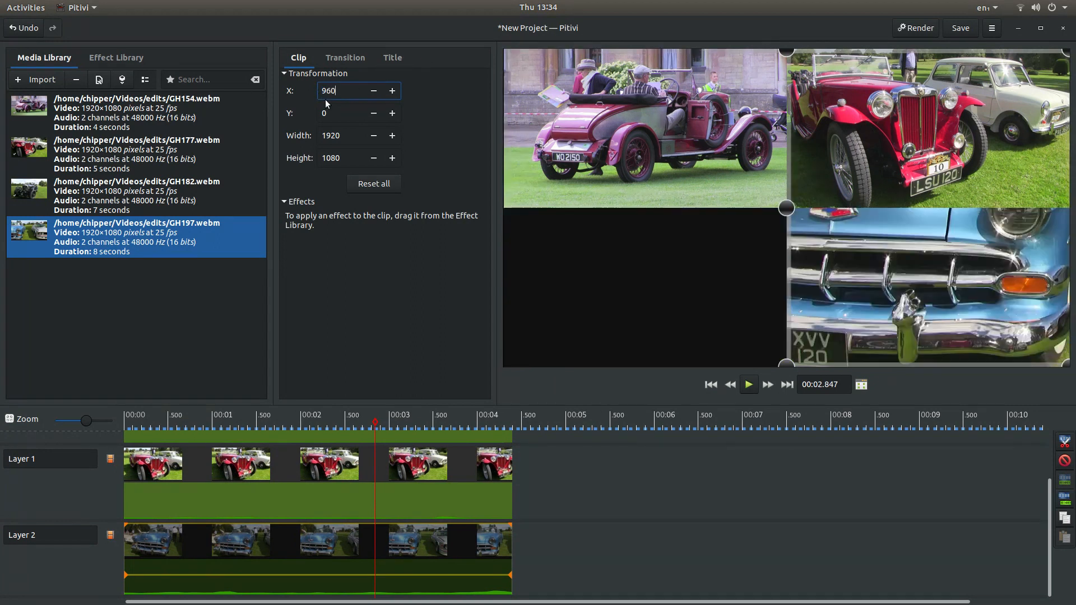
click(349, 113)
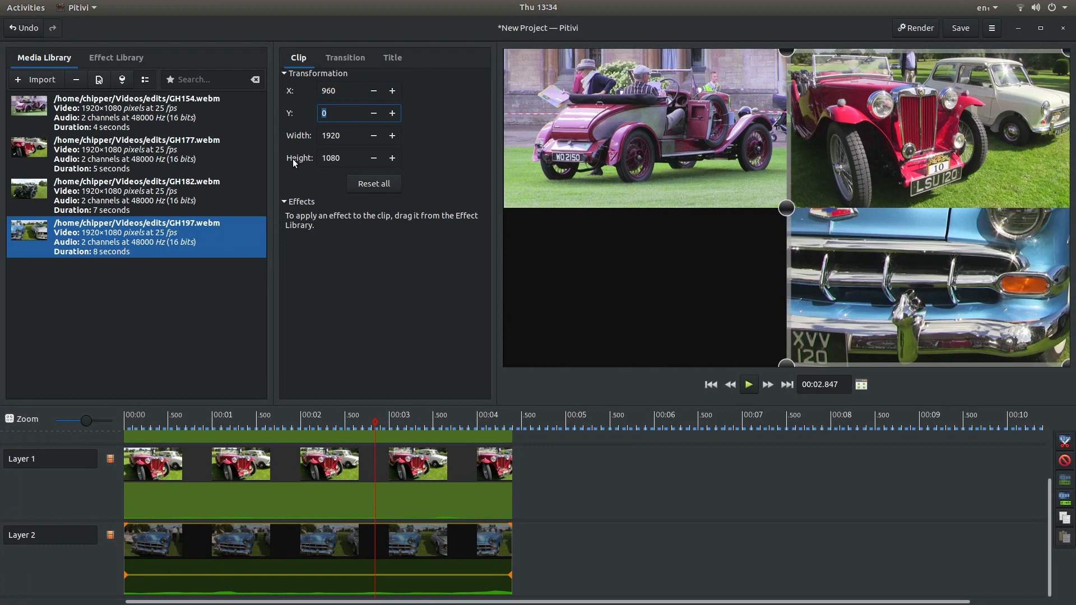
text(540)
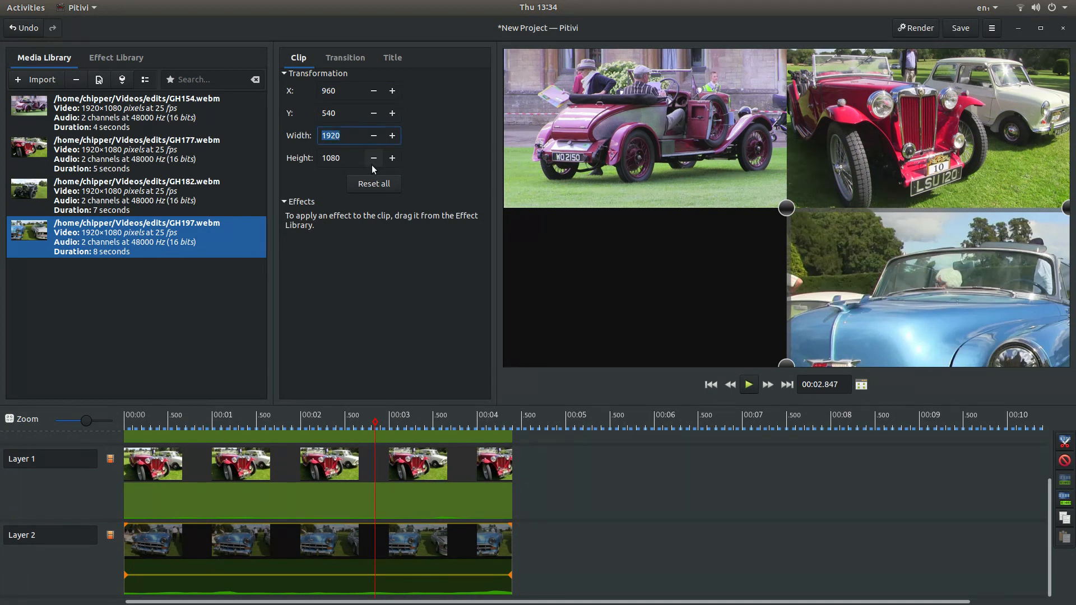
text(960)
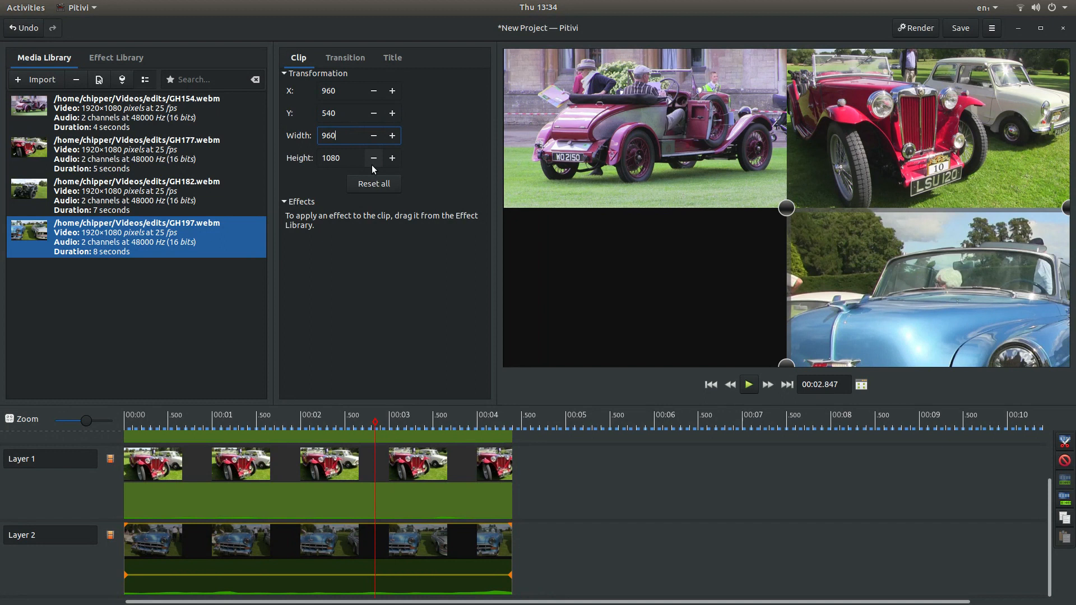
click(343, 158)
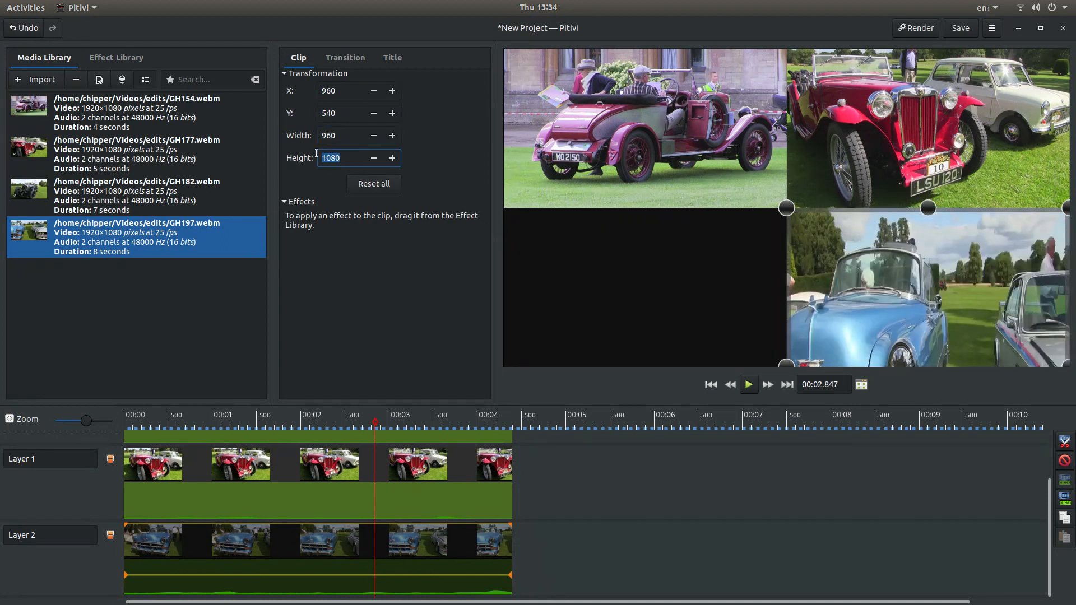
text(540)
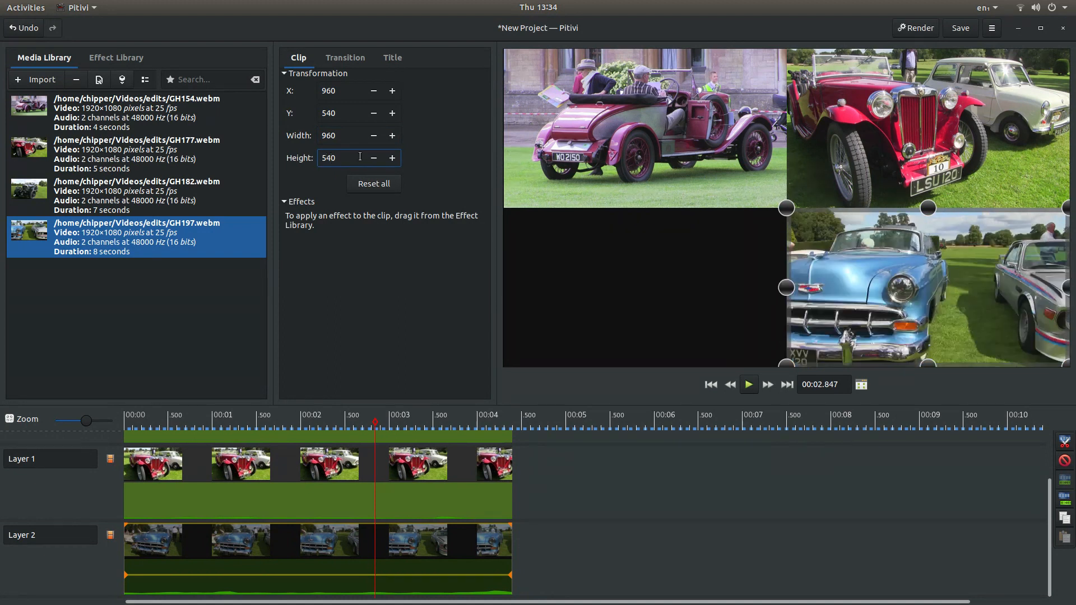
mouse_move(345, 130)
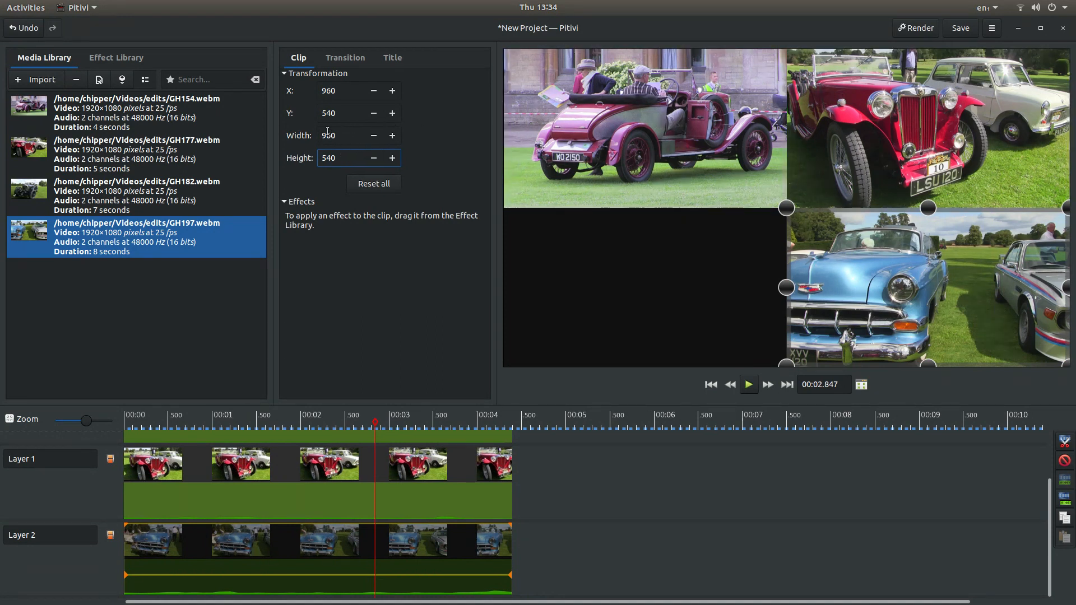
click(350, 158)
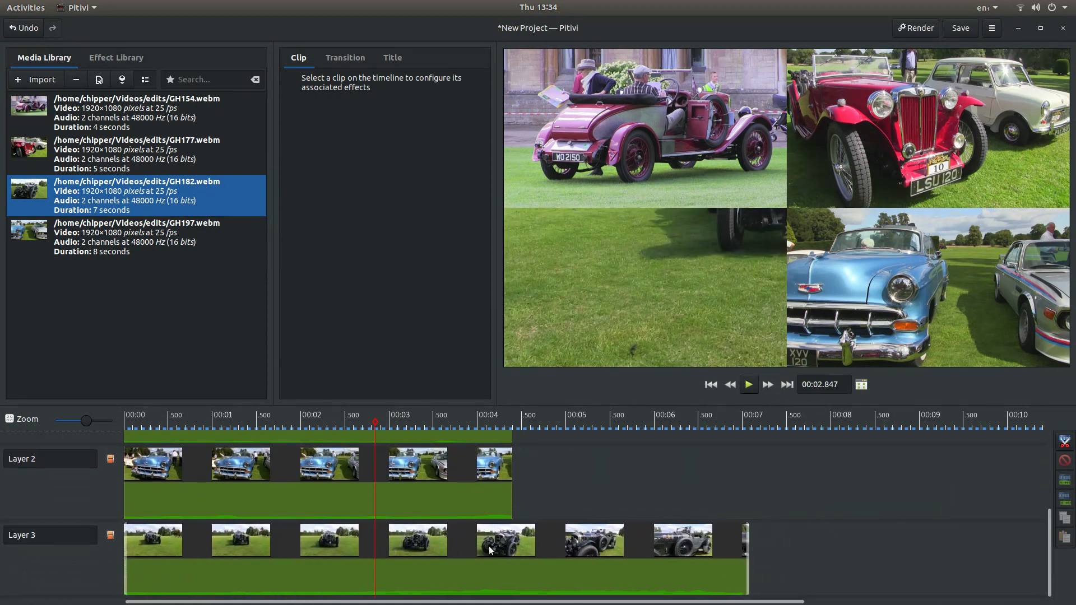
Trim GH182 to end at four seconds and select it for transformation.
click(711, 384)
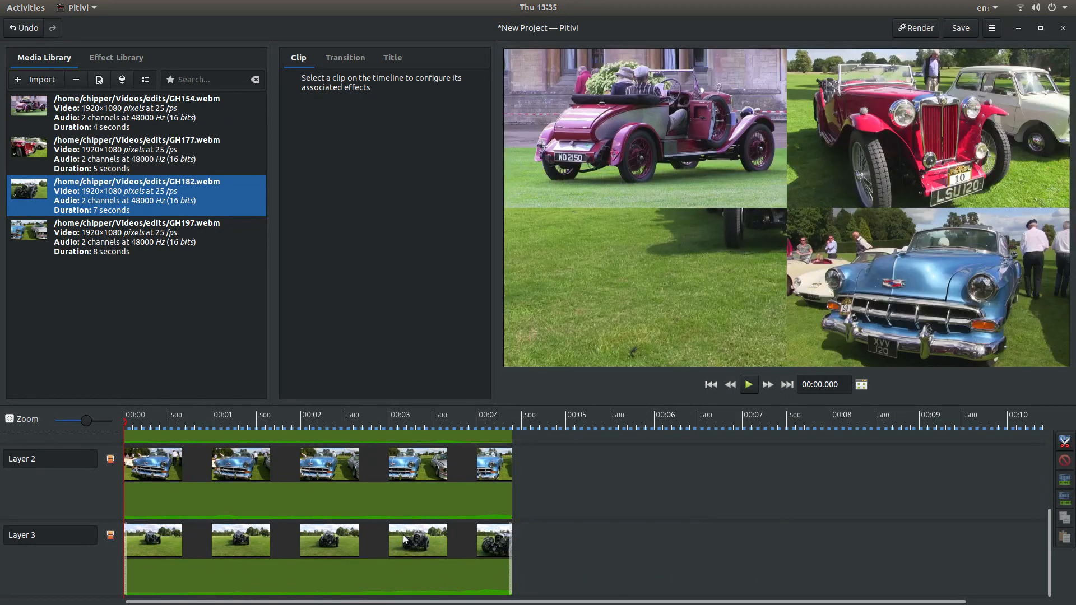
click(417, 539)
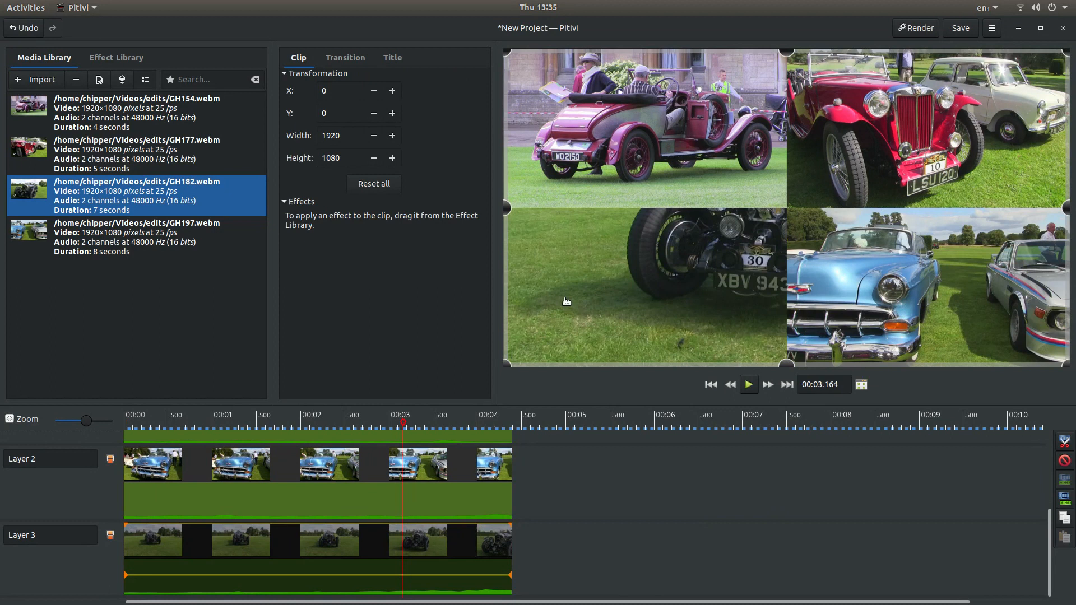
mouse_move(450, 64)
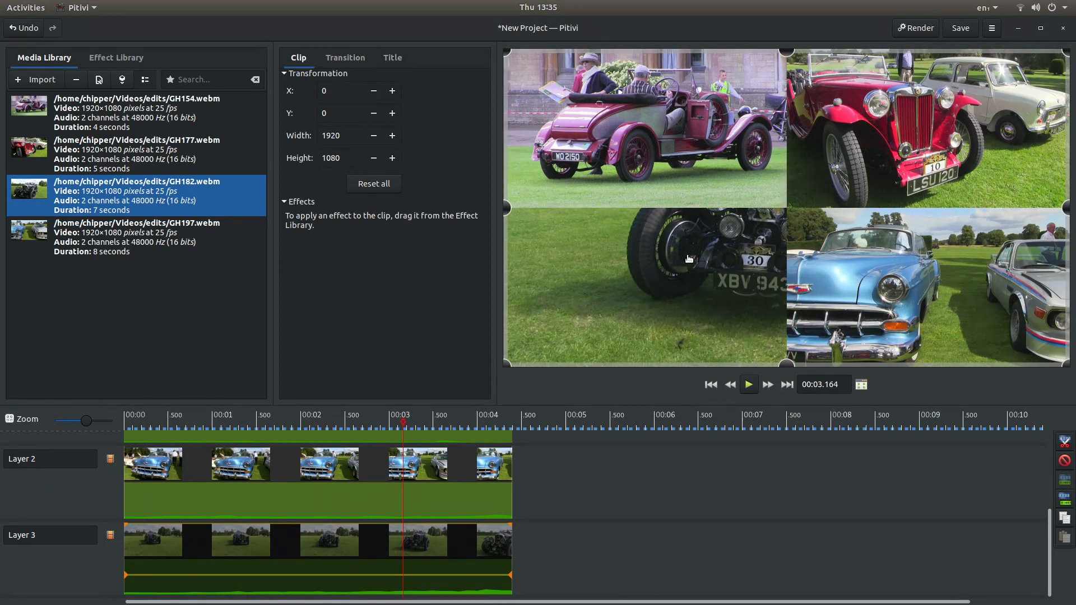
mouse_move(319, 91)
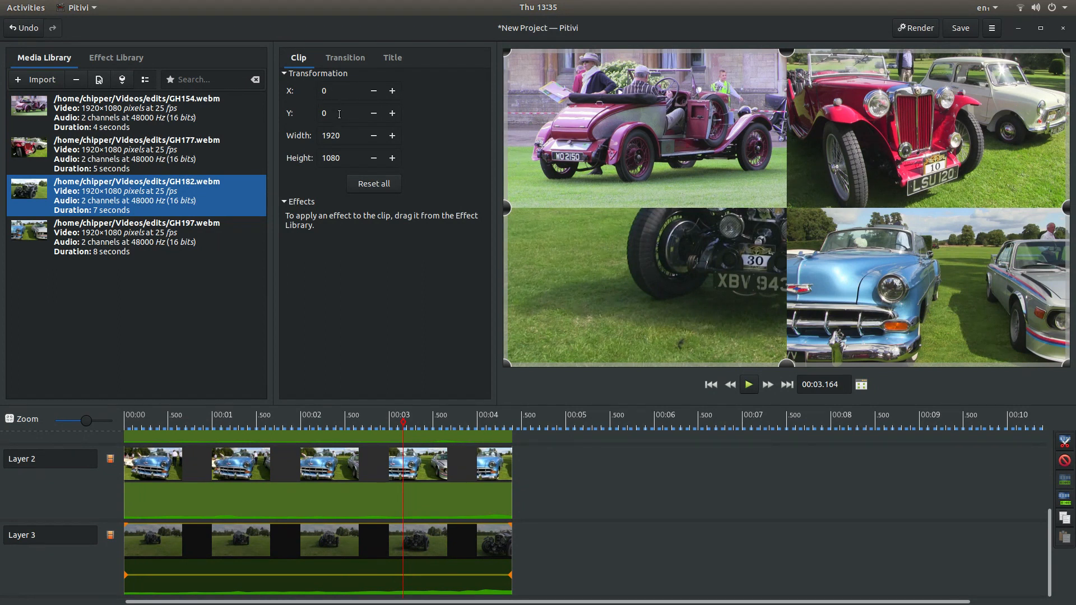
Set the GH182 clip's transformation to Y 540, Width 960, Height 540 for the bottom-left quarter.
click(343, 112)
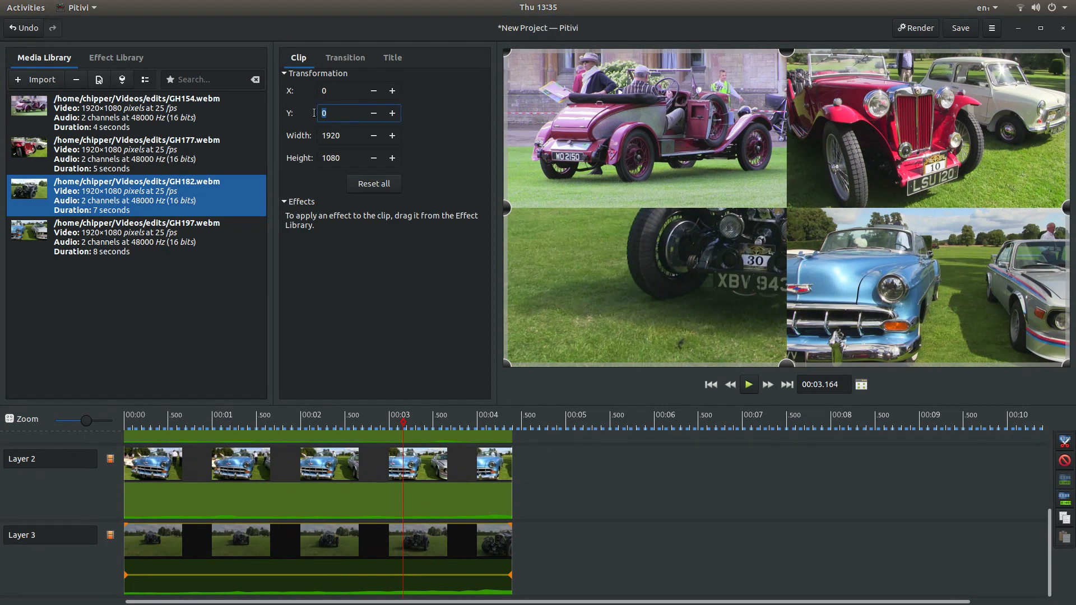
text(5)
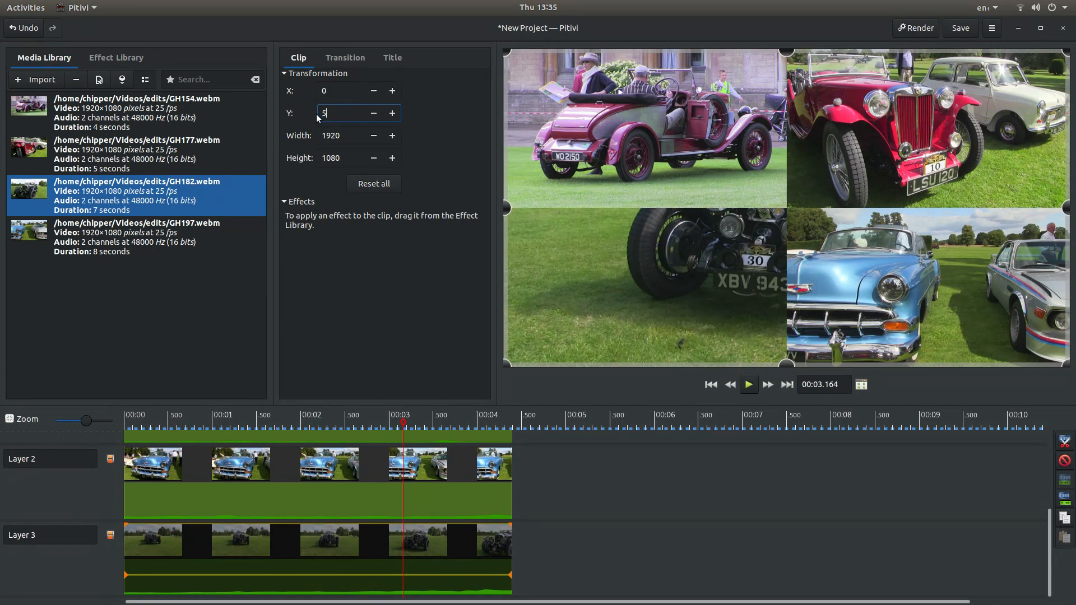
text(40)
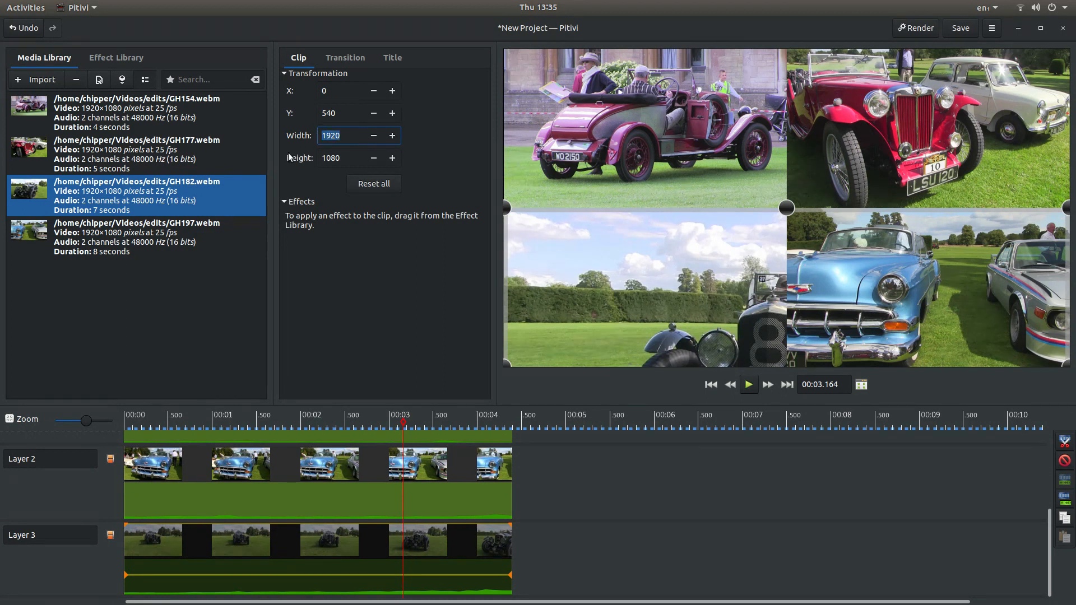
text(960)
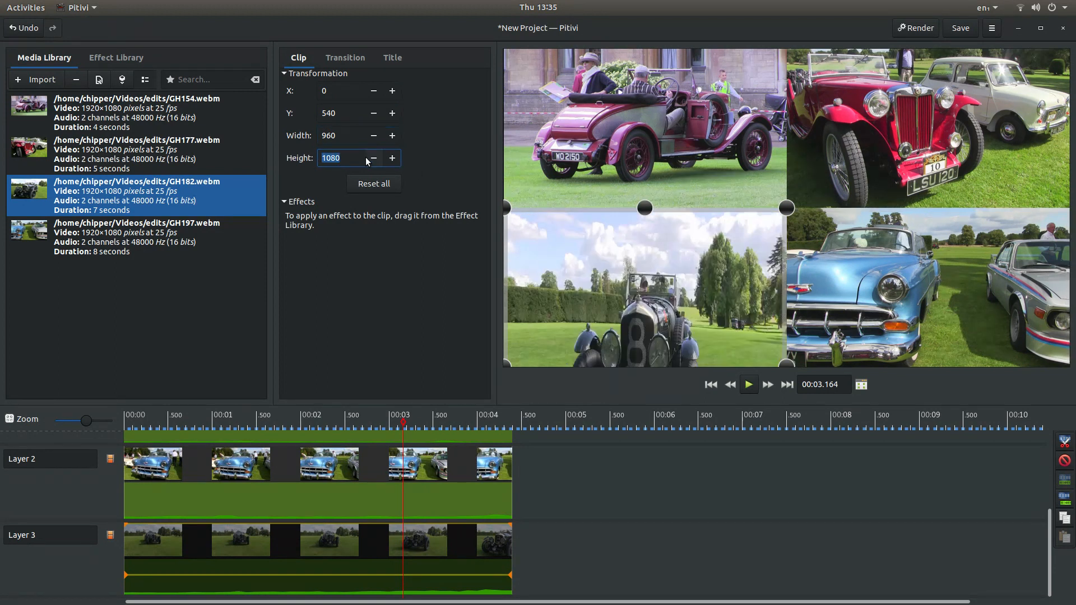
text(540)
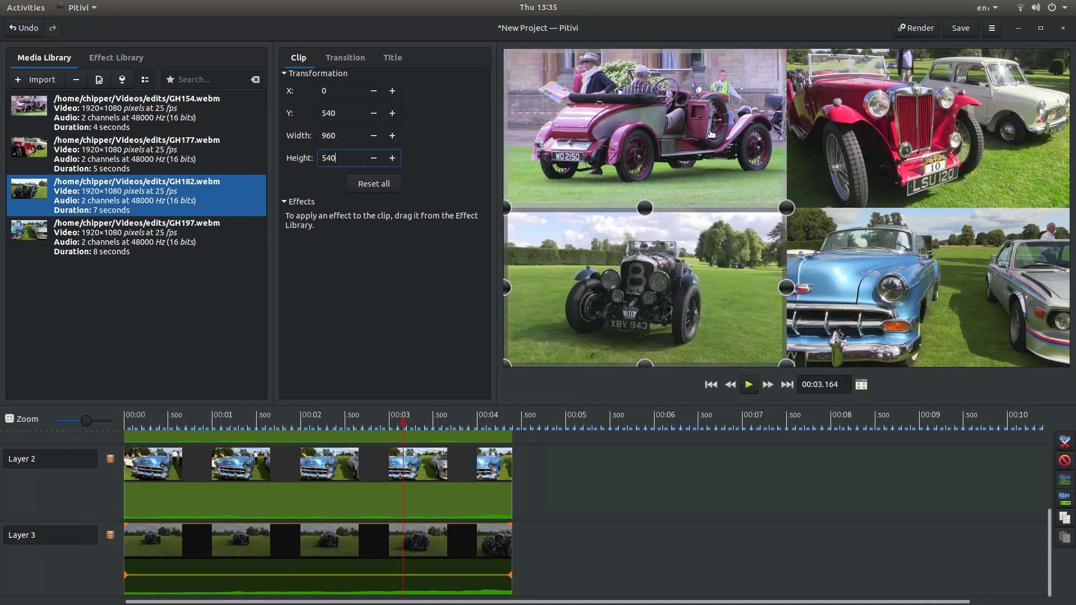
mouse_move(717, 123)
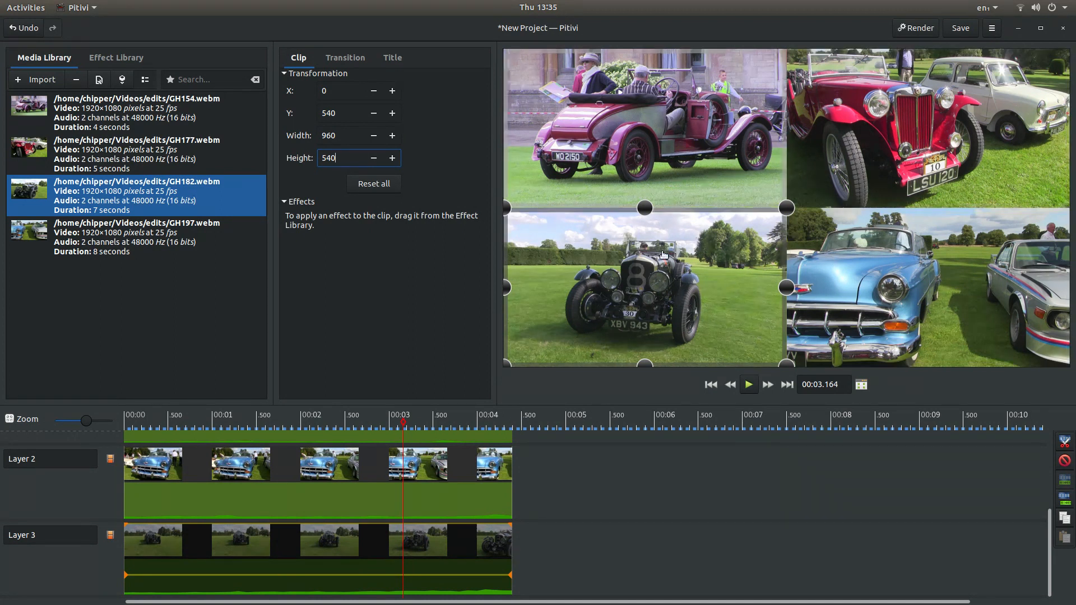
mouse_move(714, 124)
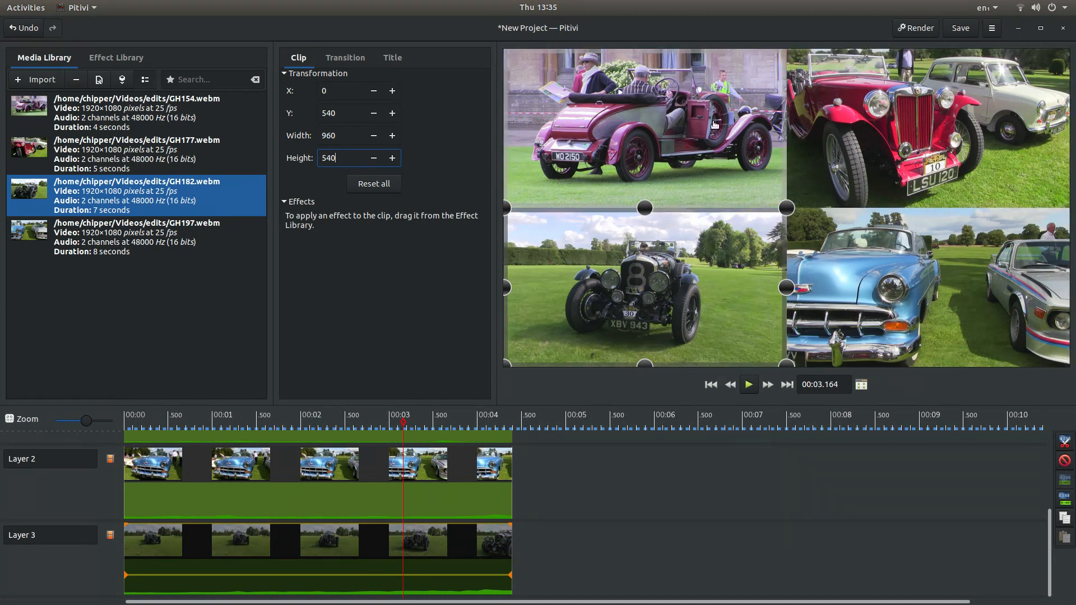
mouse_move(713, 93)
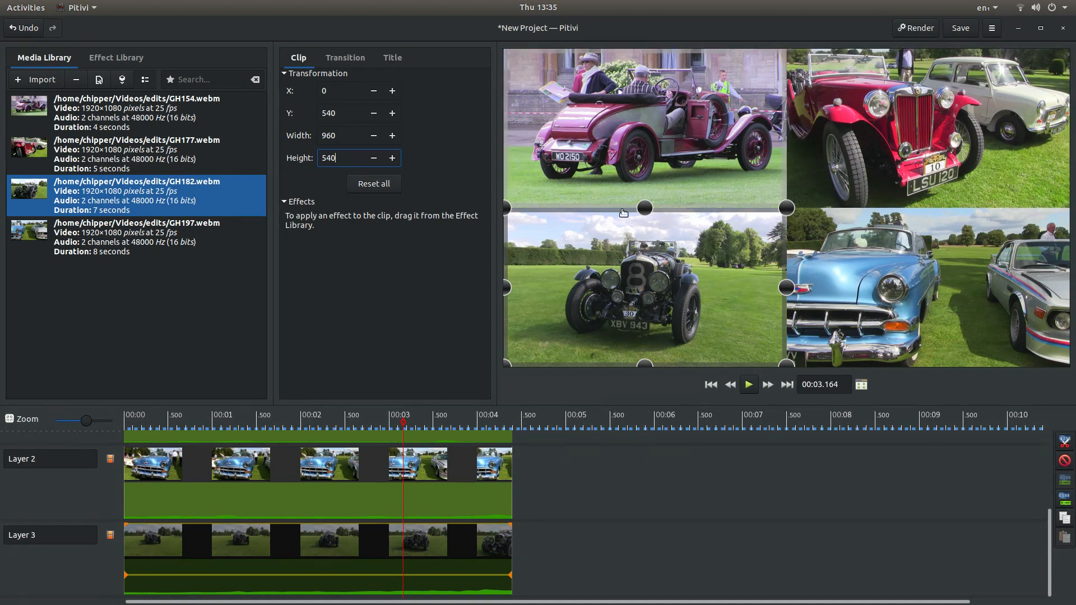
mouse_move(785, 270)
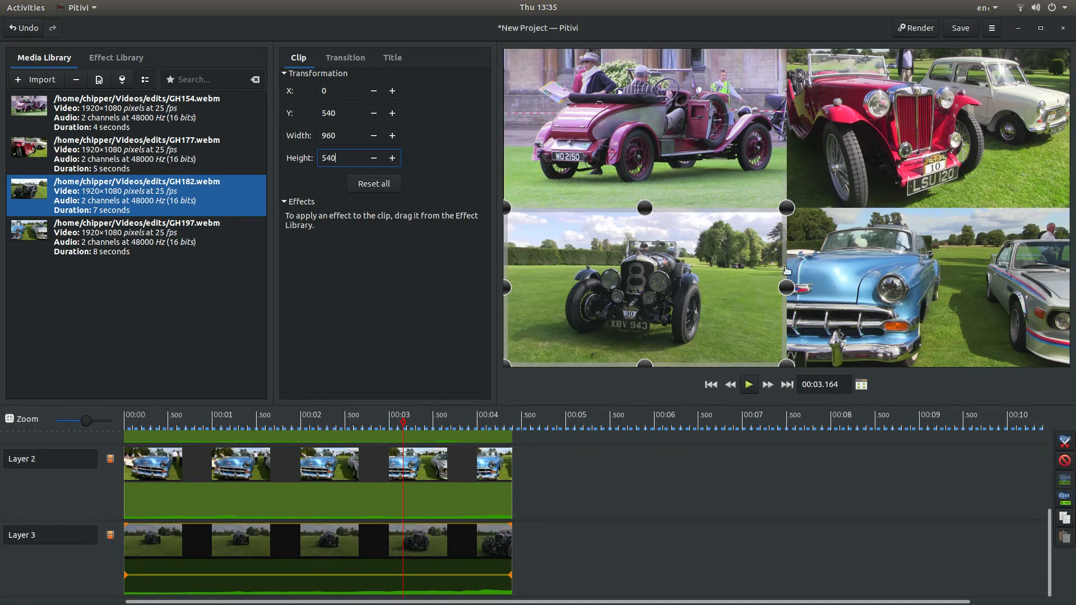
mouse_move(778, 267)
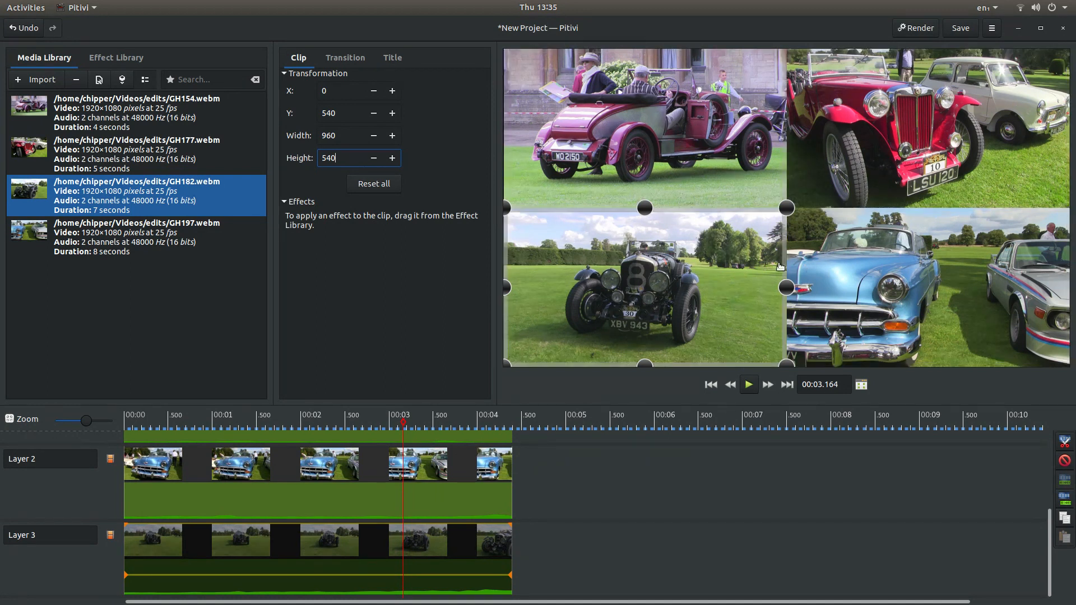
mouse_move(644, 305)
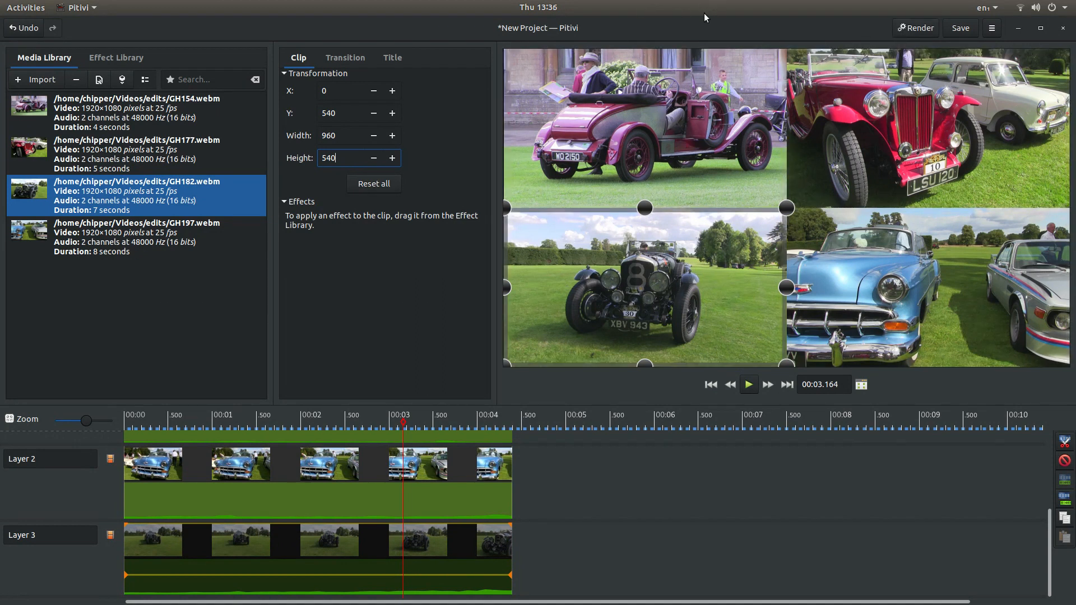
mouse_move(686, 31)
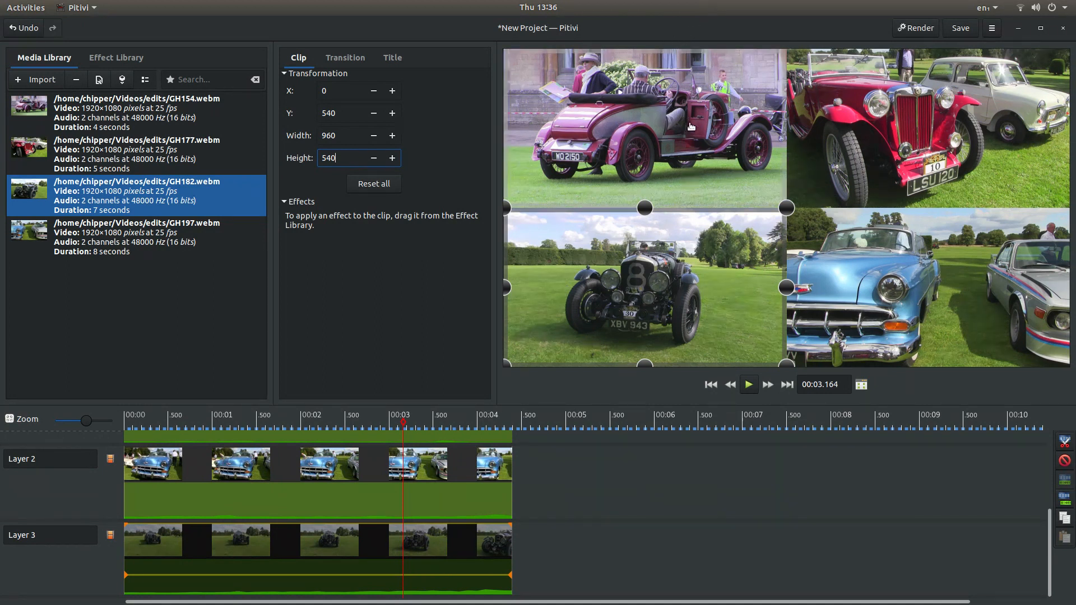
mouse_move(835, 20)
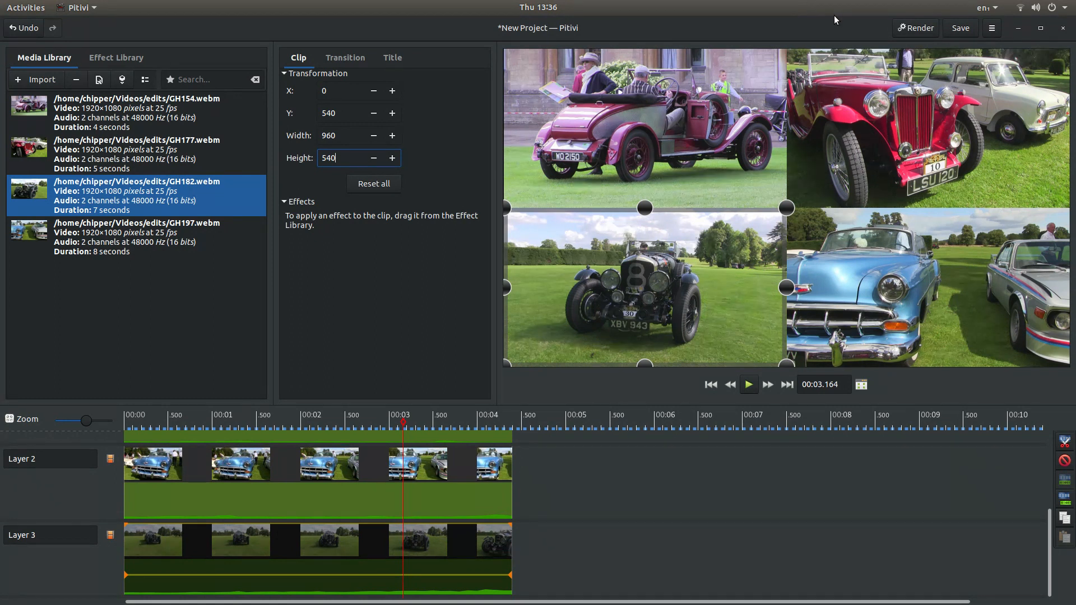